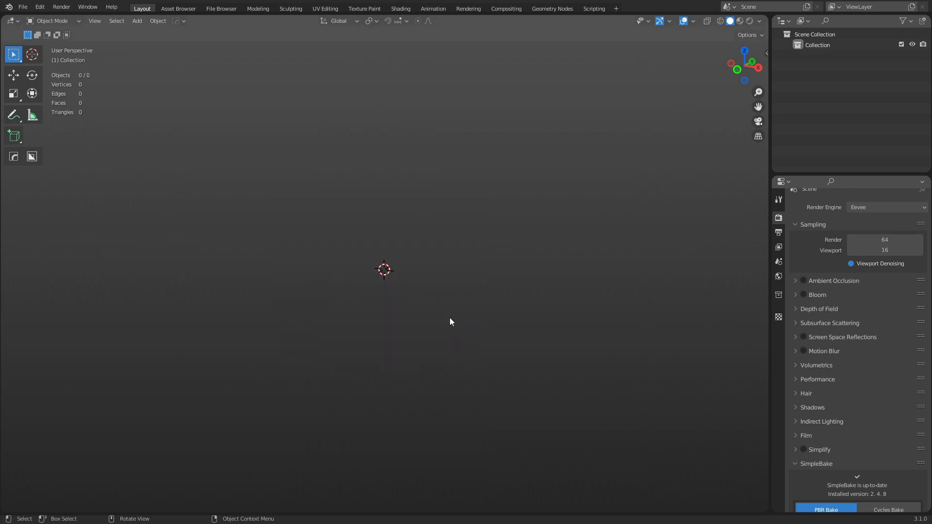
Add a 64-vertex circle mesh and enter Edit Mode on it.
click(137, 21)
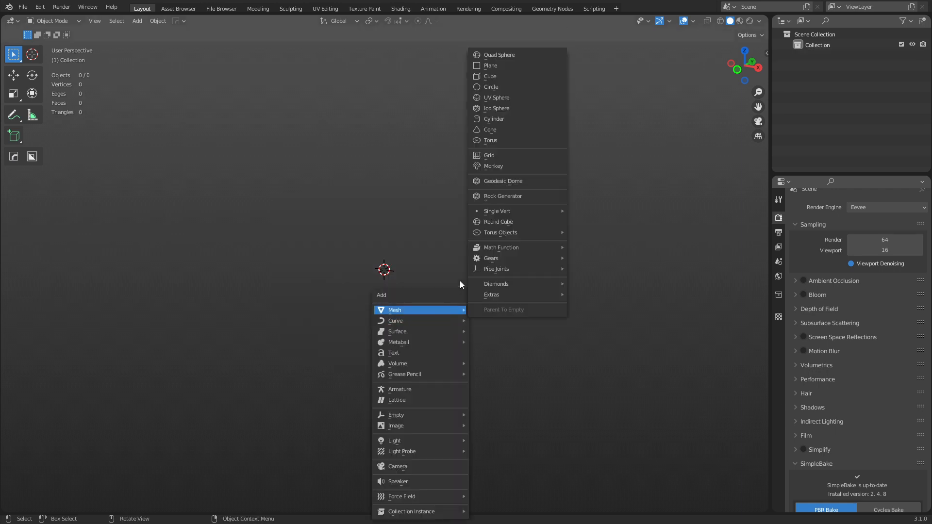
click(491, 87)
text(64)
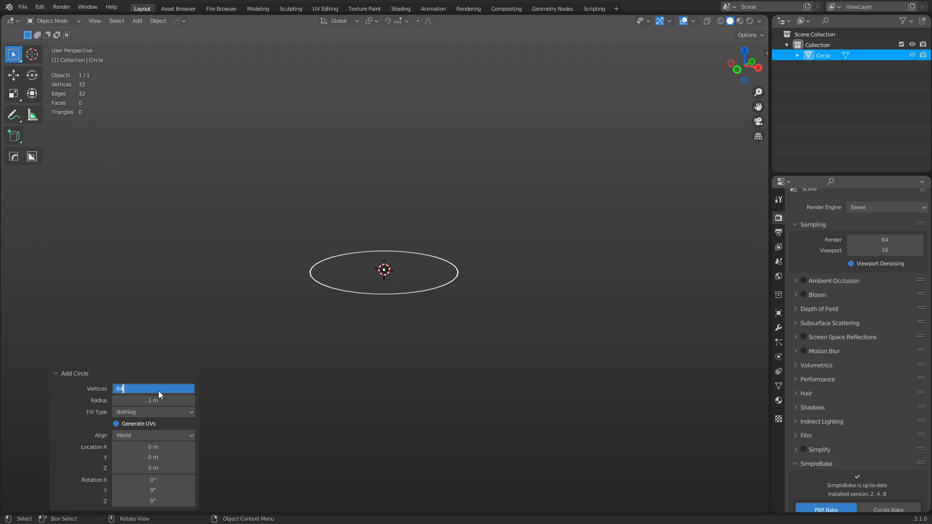
key(Return)
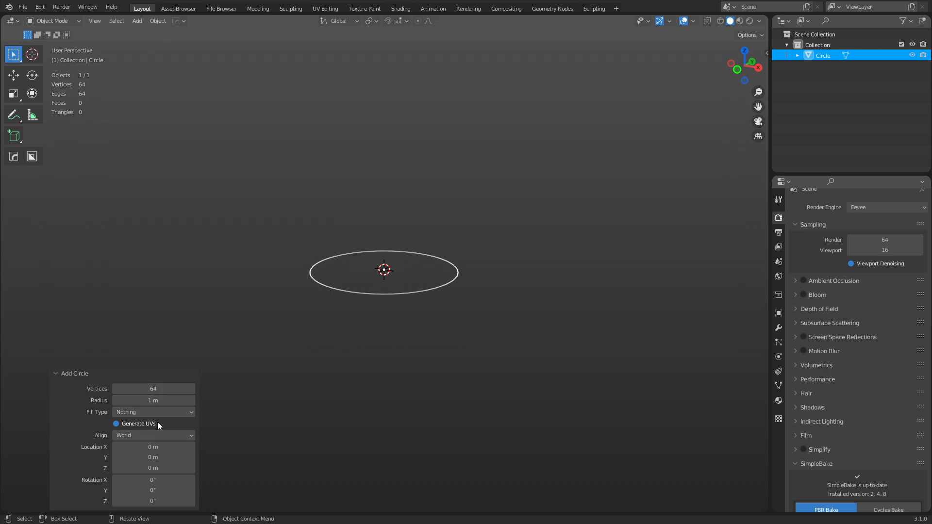
key(Tab)
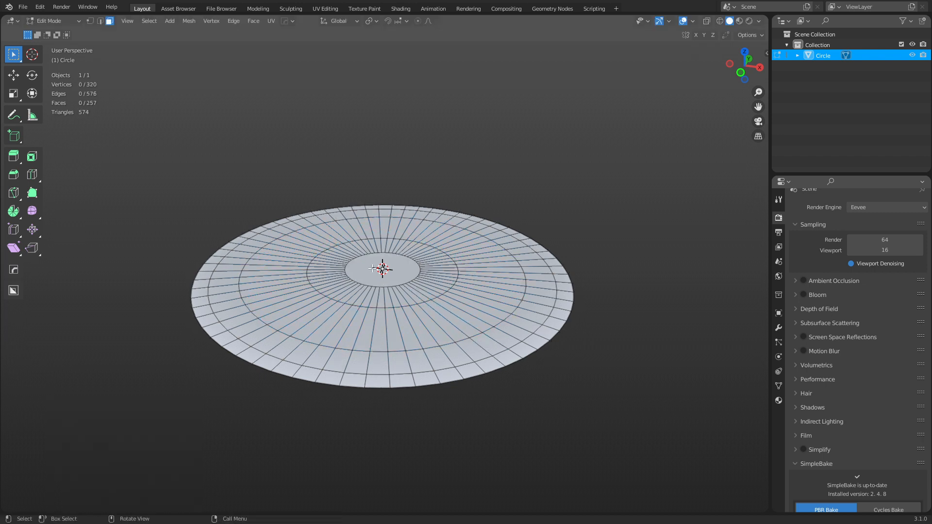
Grow the selection of the disc's centre faces via the Select menu.
click(149, 20)
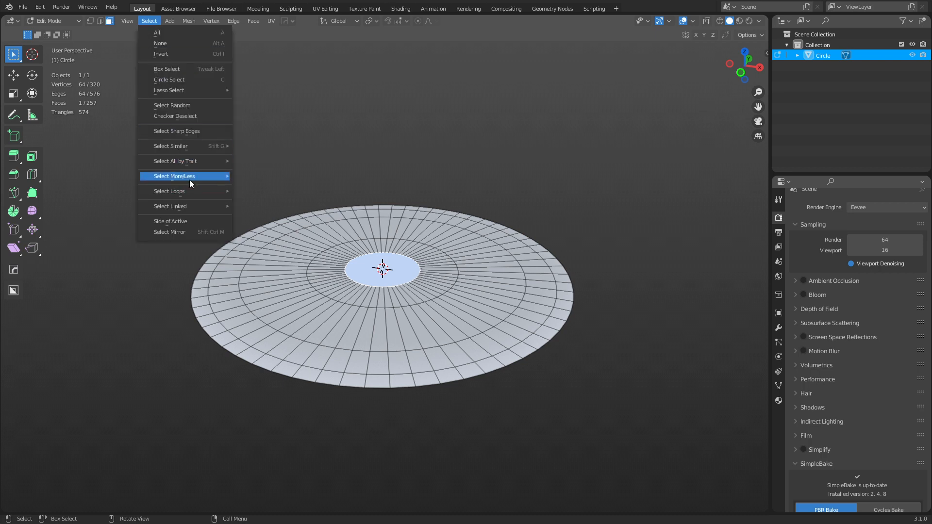
click(446, 341)
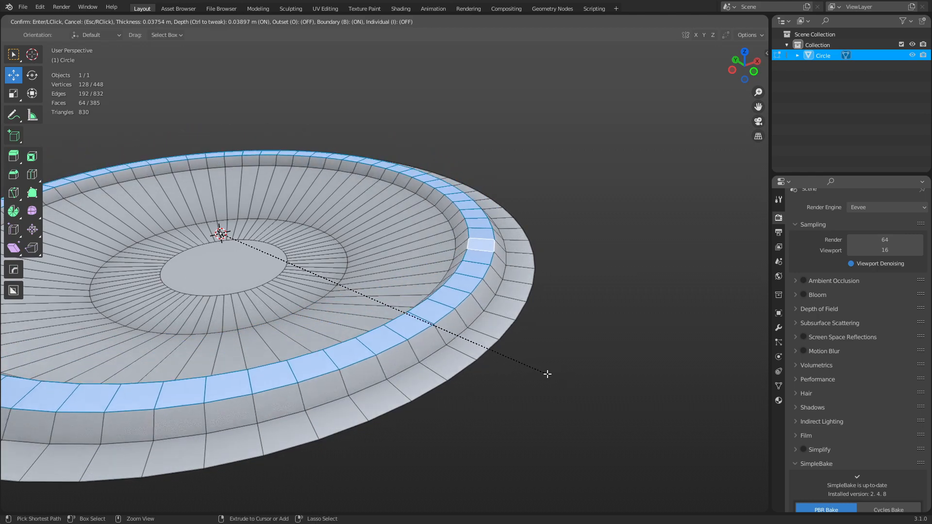
Confirm the rim inset with depth and select a run of faces along the rim.
click(547, 374)
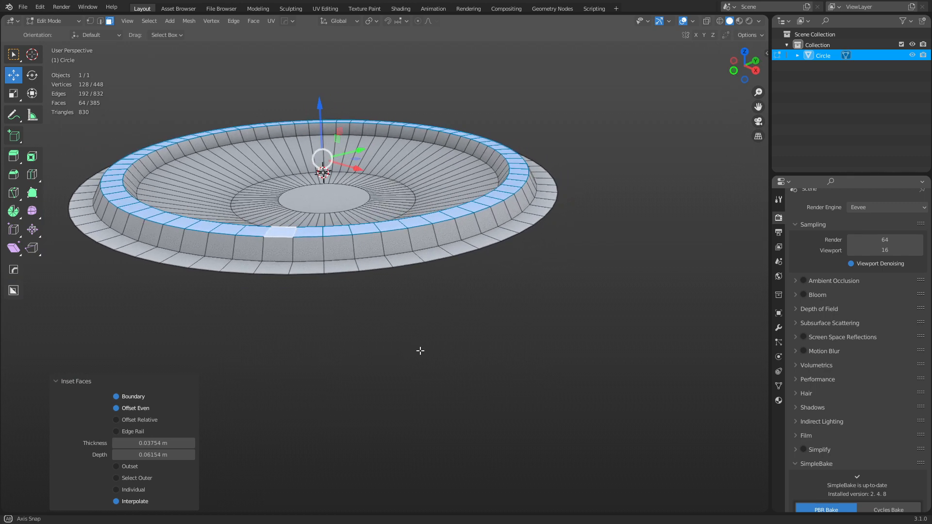
drag(420, 238, 369, 279)
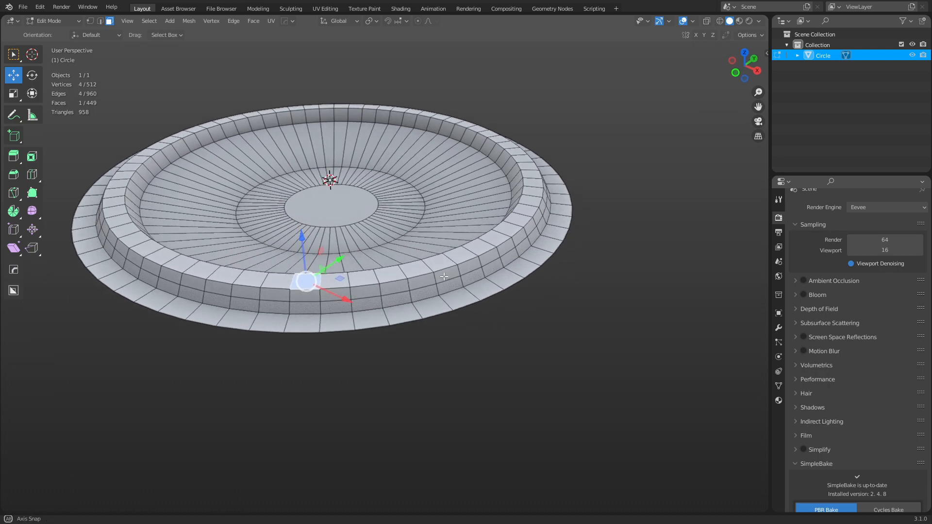
click(442, 275)
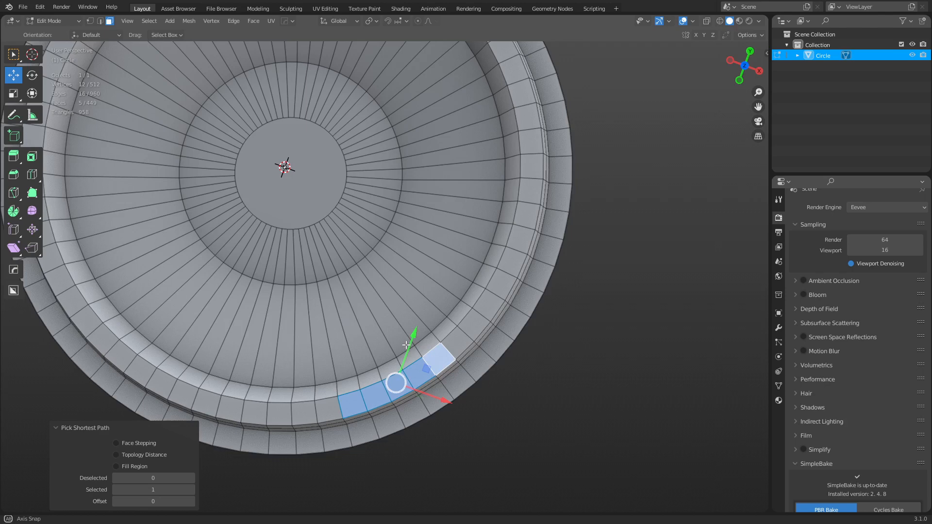
From top view, select a short arc of rim faces for the notch, then return to perspective.
key(7)
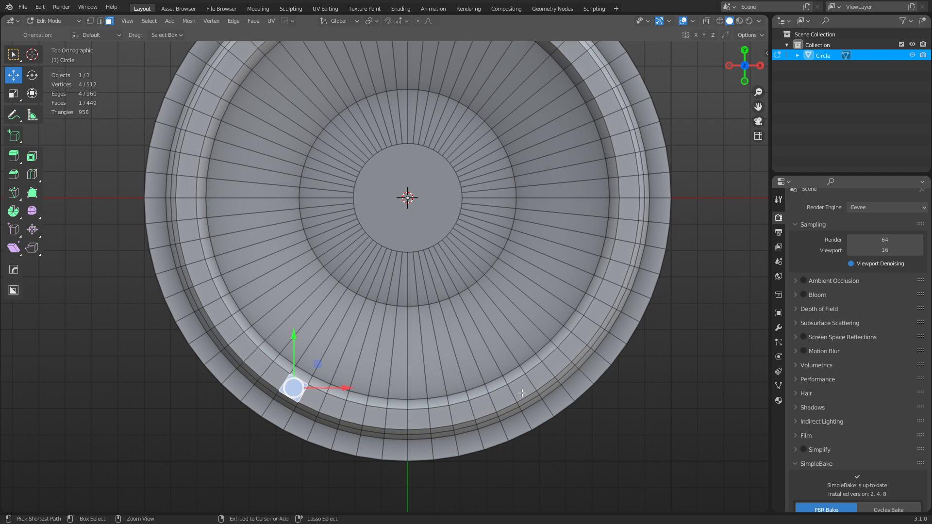
click(522, 406)
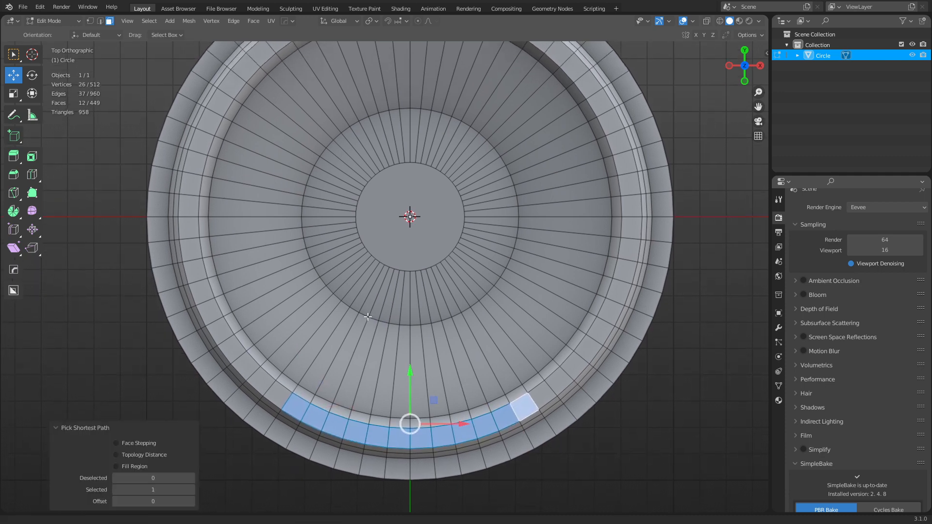
click(196, 146)
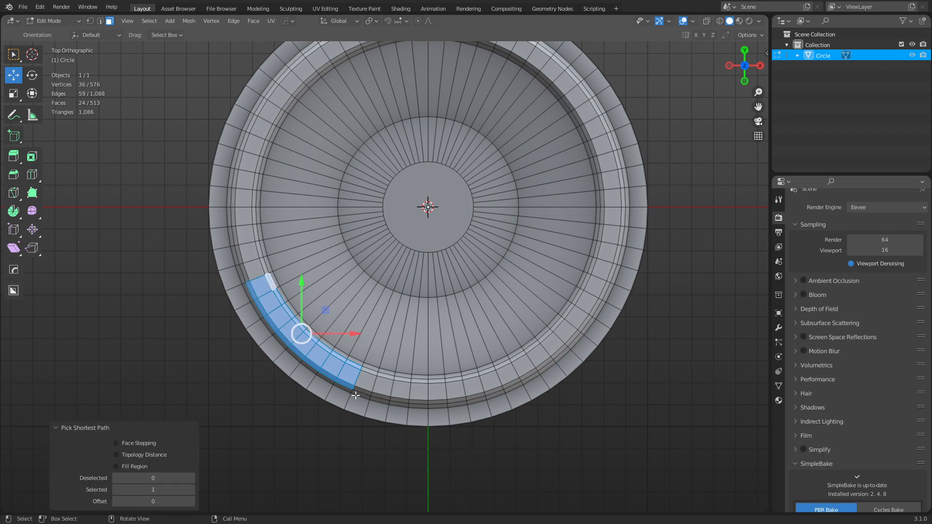
drag(428, 238, 464, 322)
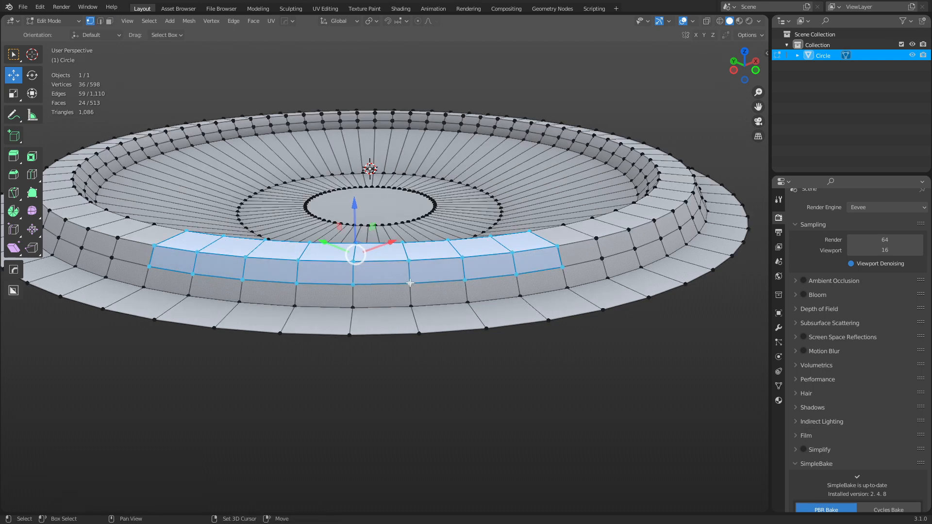
Flatten the selected rim arc to zero height and merge overlapping vertices by distance.
click(370, 20)
text(0)
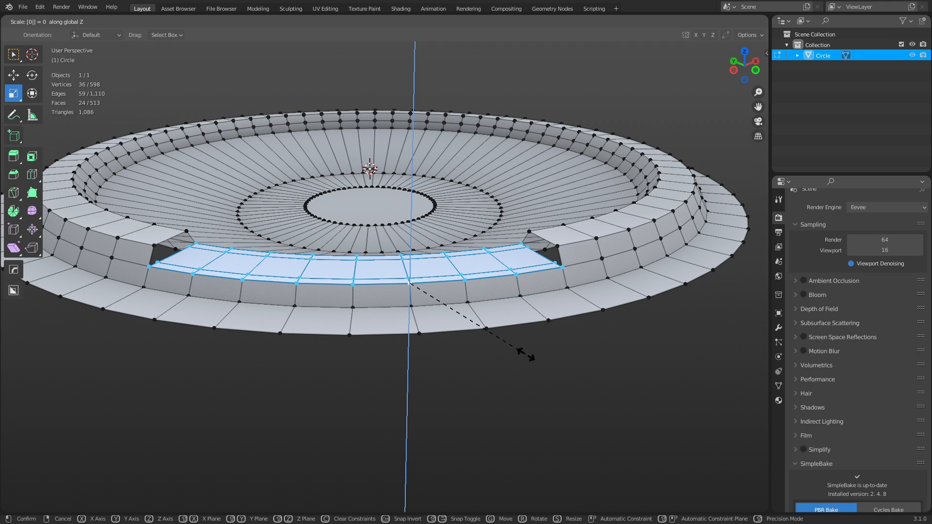
click(409, 286)
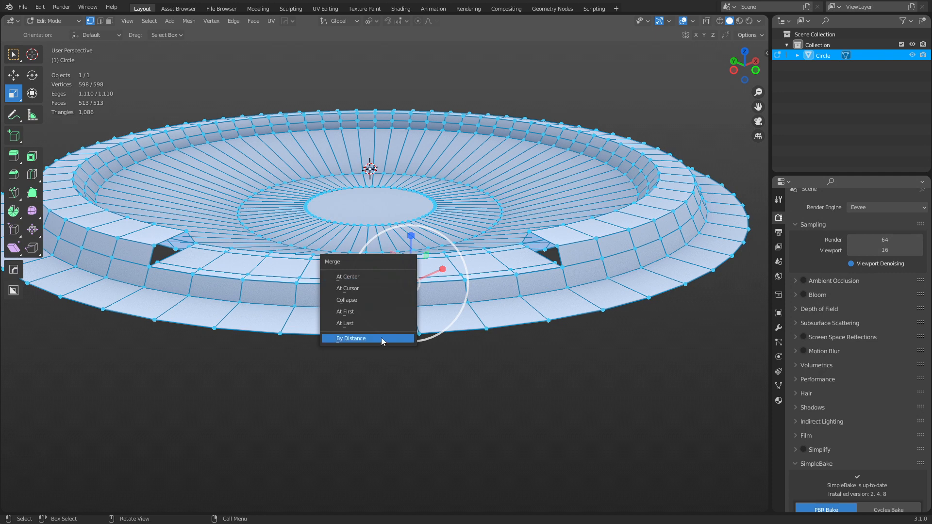
click(351, 338)
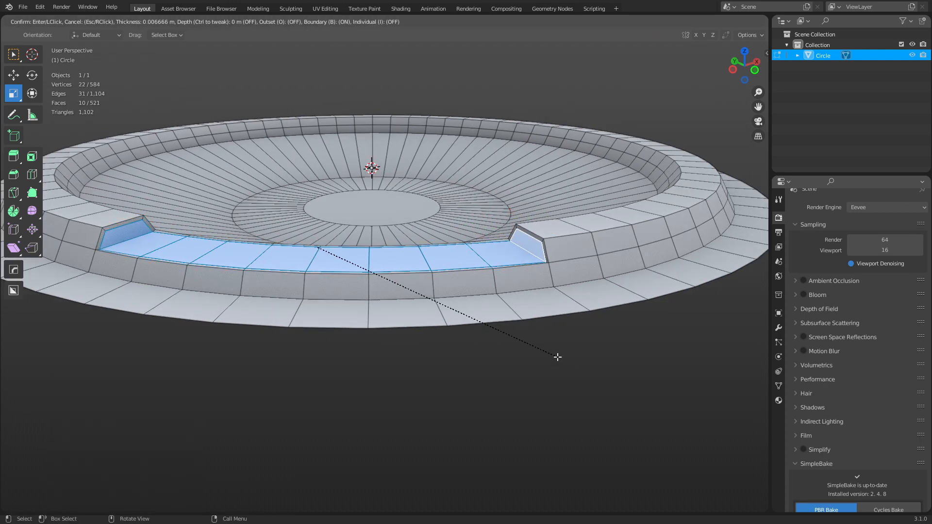
mouse_move(557, 356)
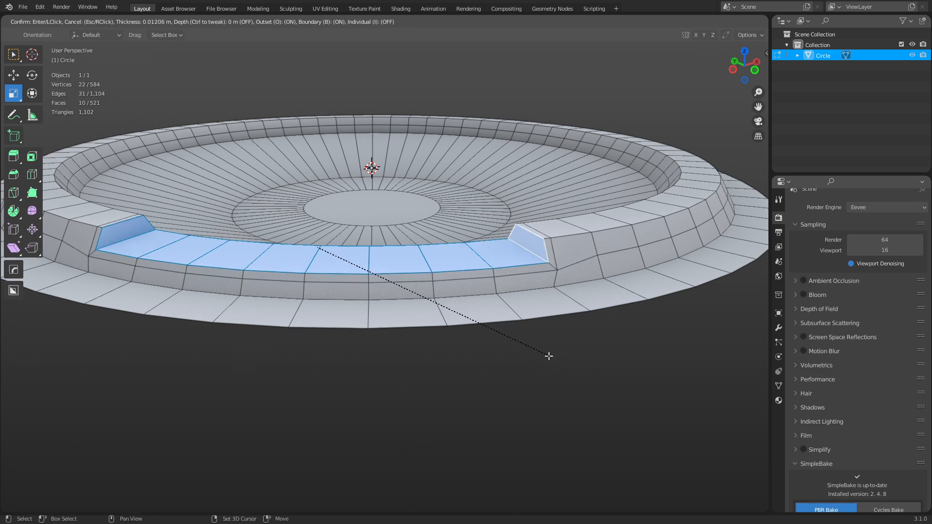
mouse_move(555, 359)
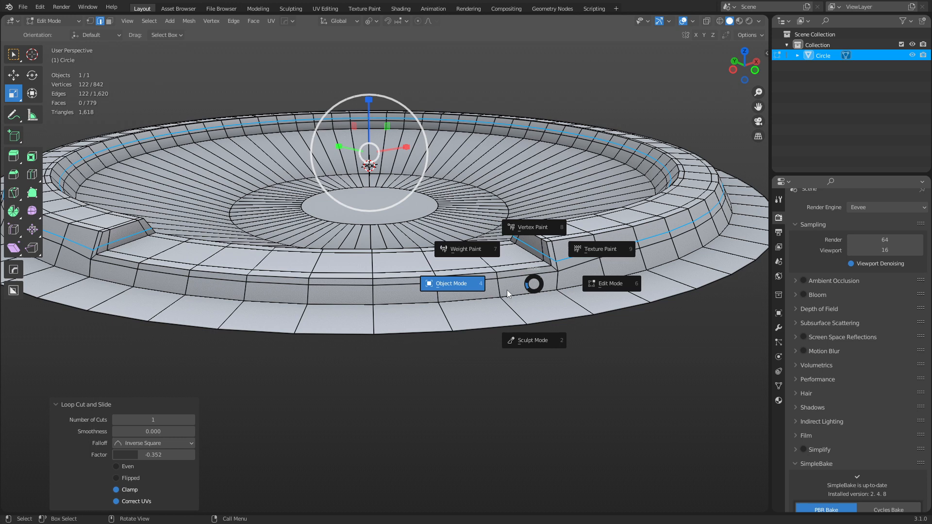
Switch the notched dish back to Object Mode.
click(452, 283)
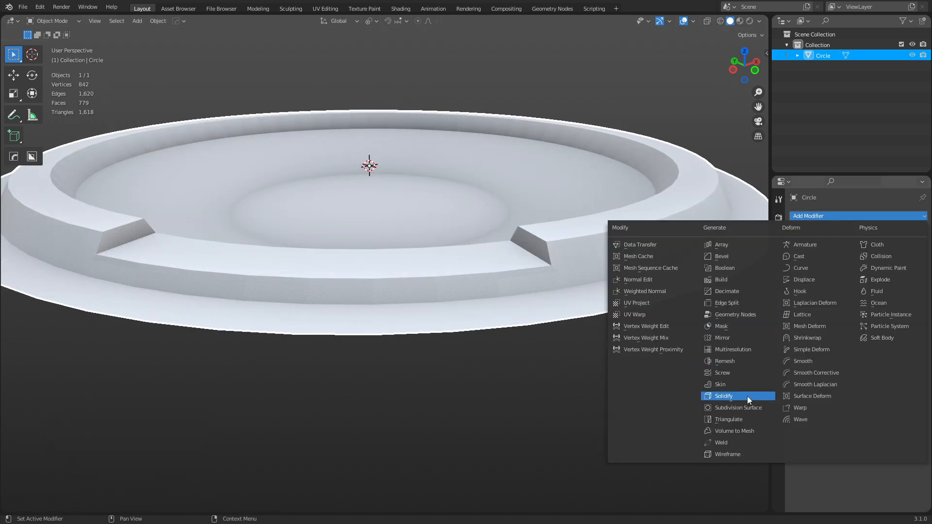
Add a Subdivision Surface modifier, add support edge loops, and return to Object Mode.
click(738, 407)
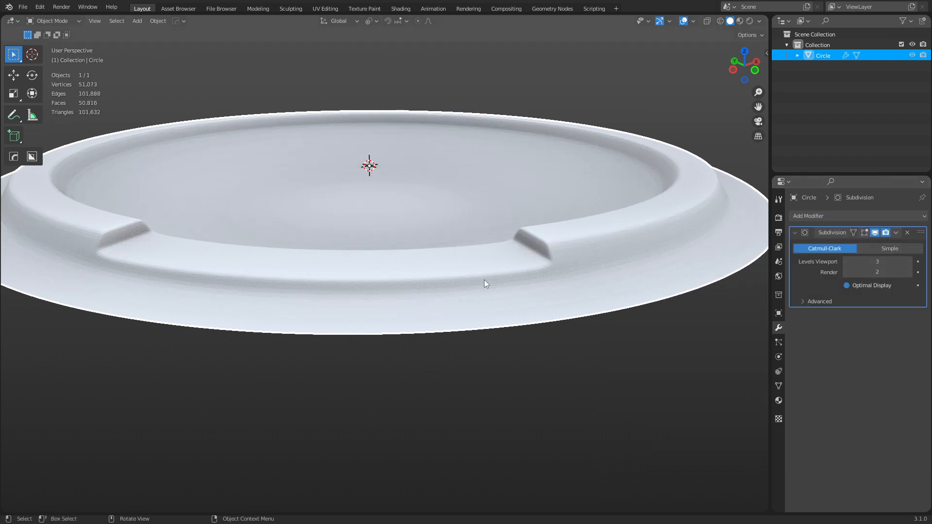
key(Tab)
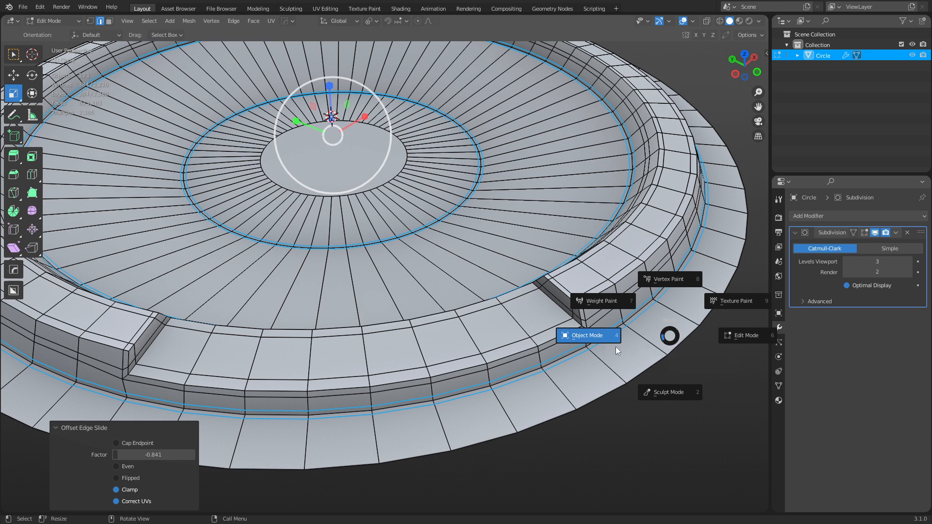
click(586, 335)
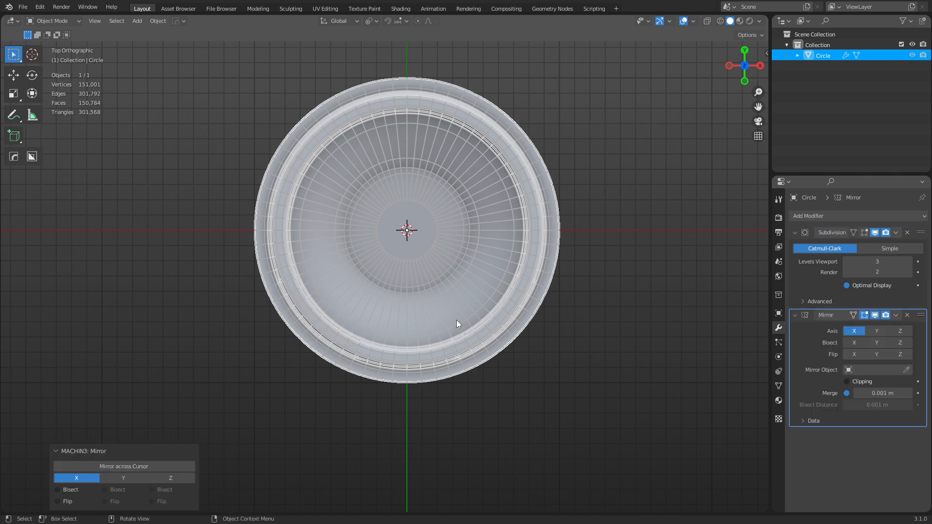
Move Mirror above Subdivision and enable Y axis with Bisect Y and Flip Y.
click(854, 343)
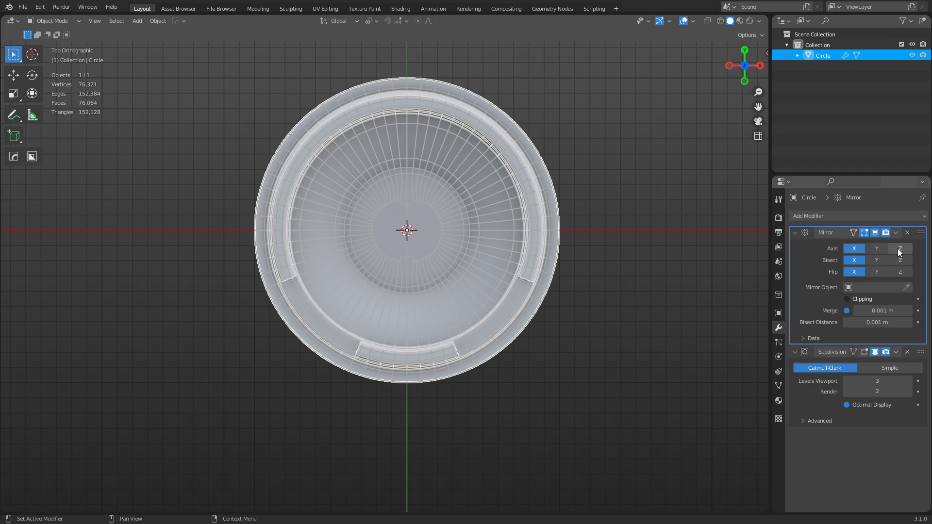
click(875, 248)
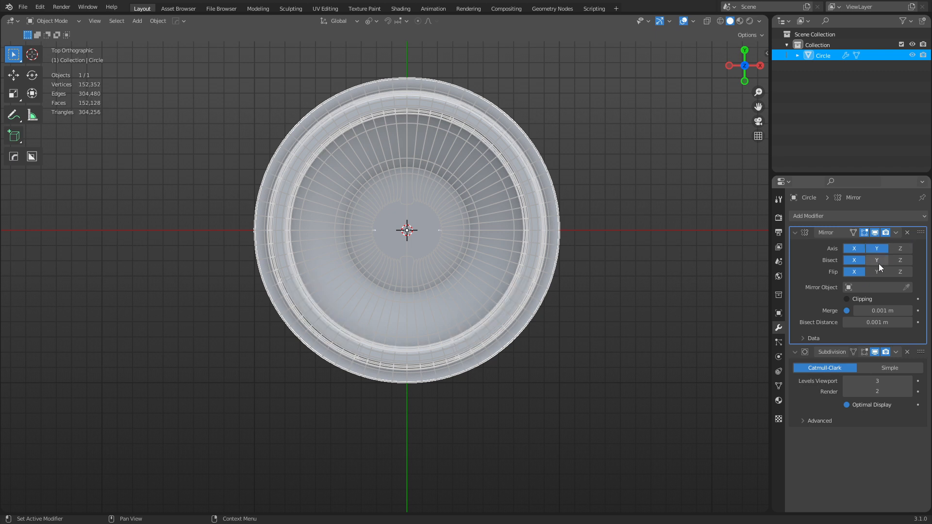
click(876, 260)
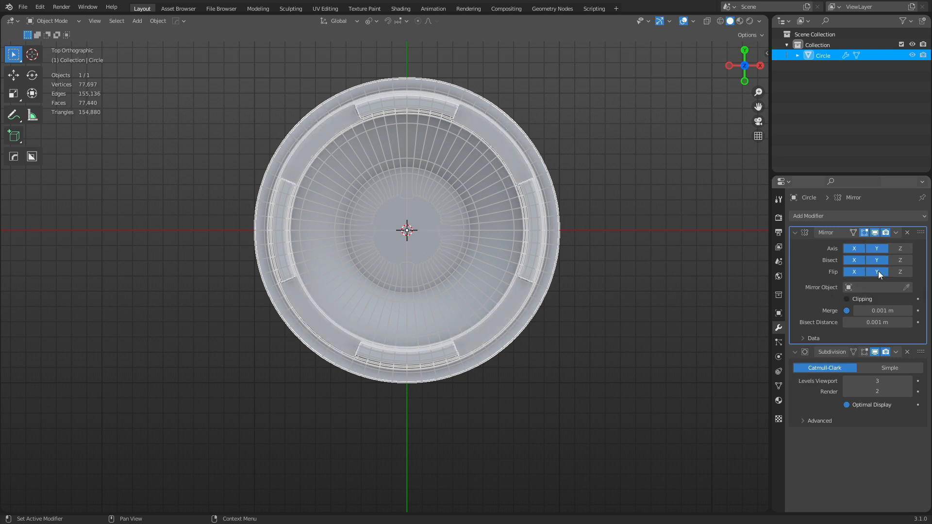
click(528, 399)
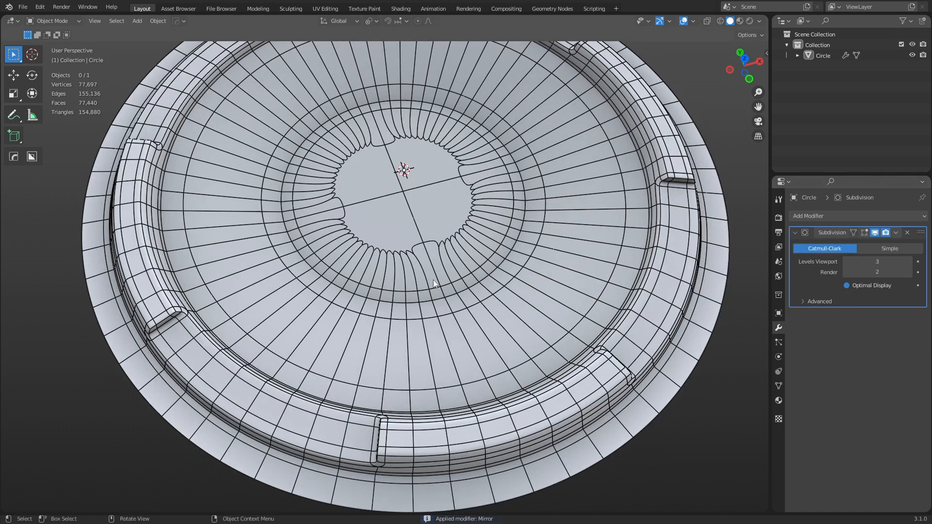
Leave mesh editing to view the subdivided dish with its grid-filled centre.
key(Tab)
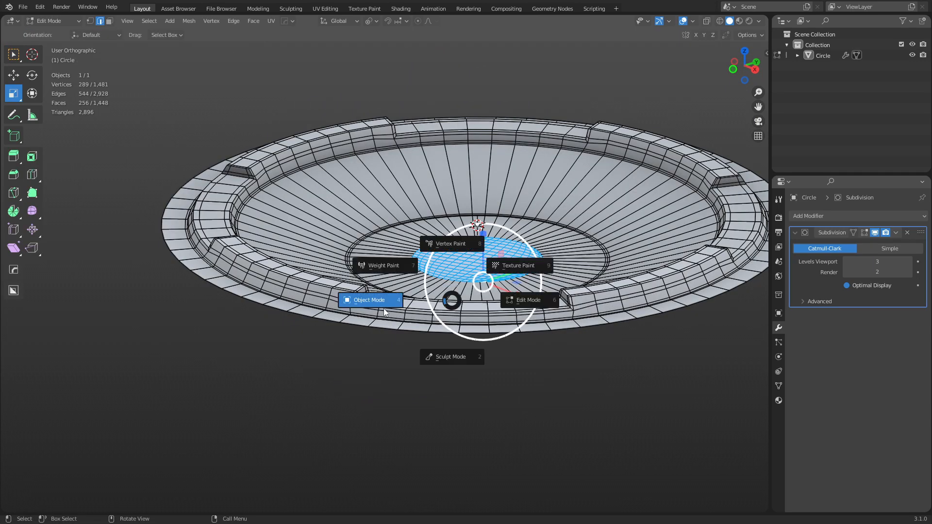
click(369, 300)
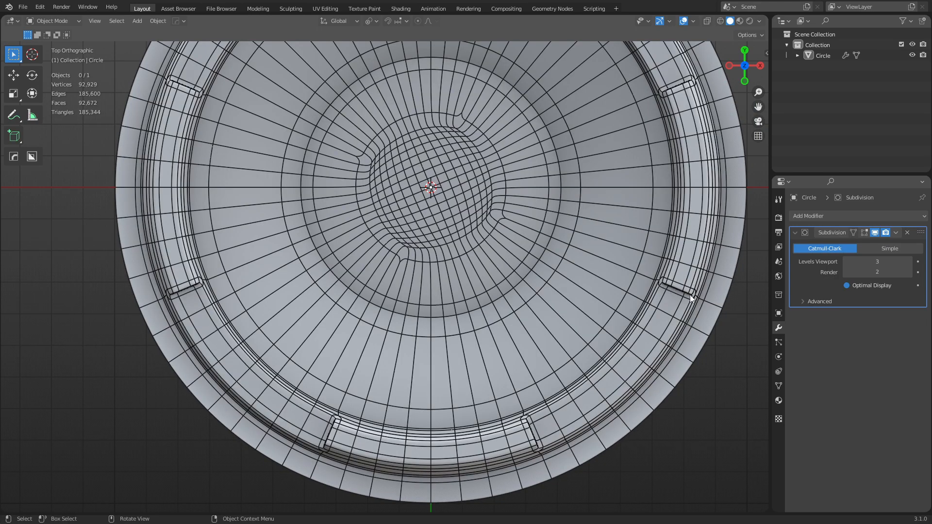
mouse_move(563, 340)
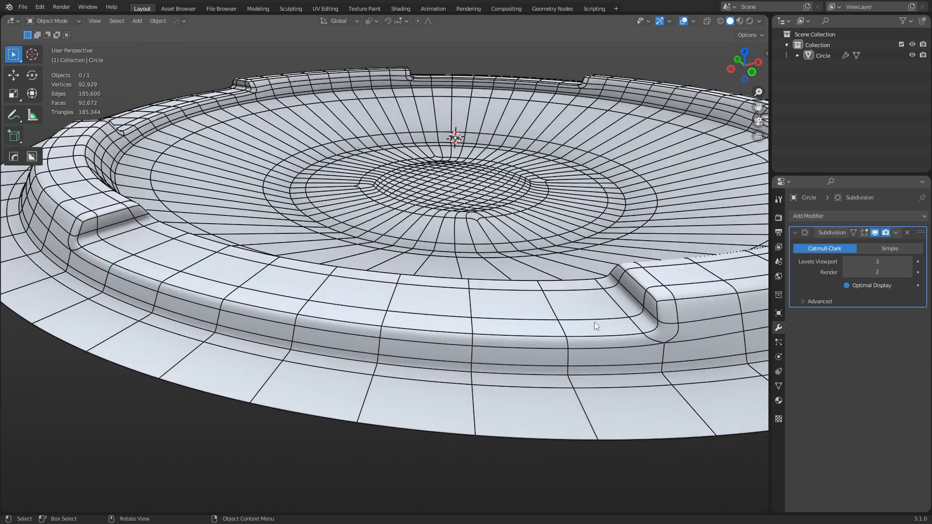
Shear the rim notch walls into slanted edges using Individual Origins pivot, then check them in Object Mode.
key(Tab)
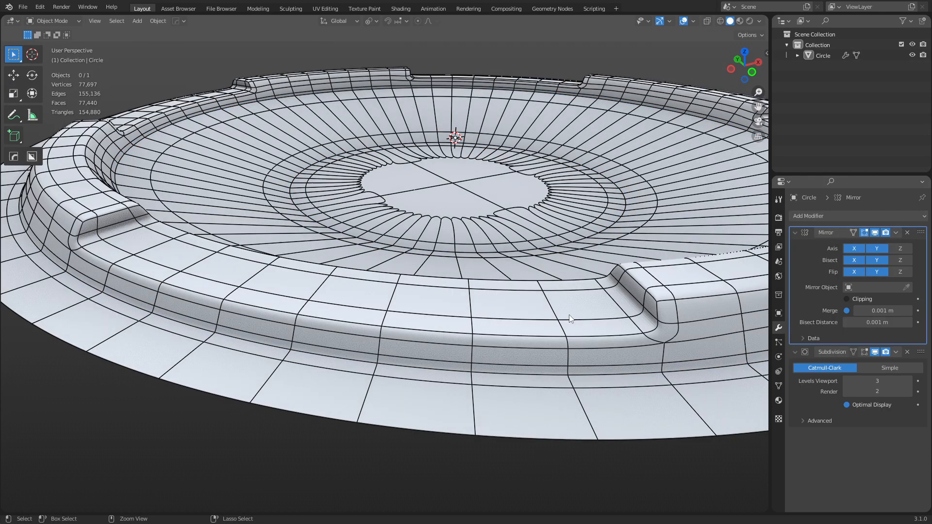
drag(571, 318, 630, 319)
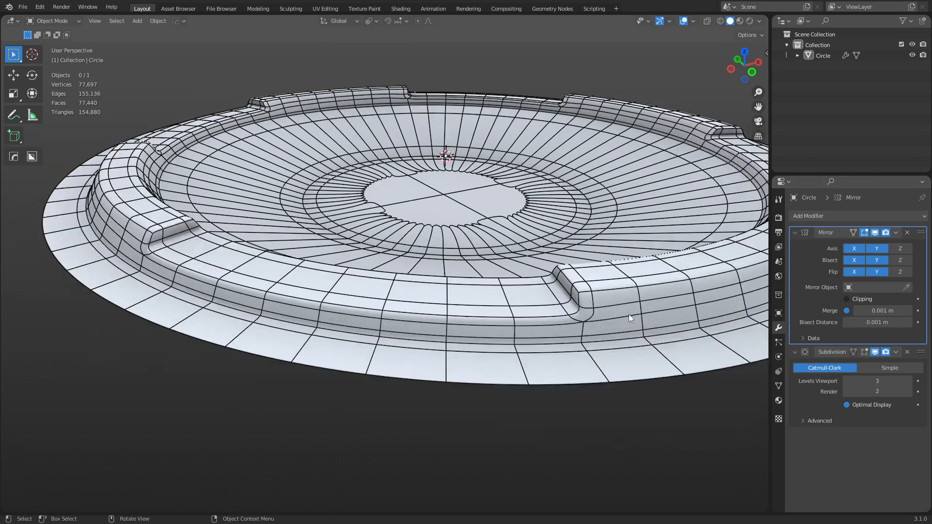
key(Tab)
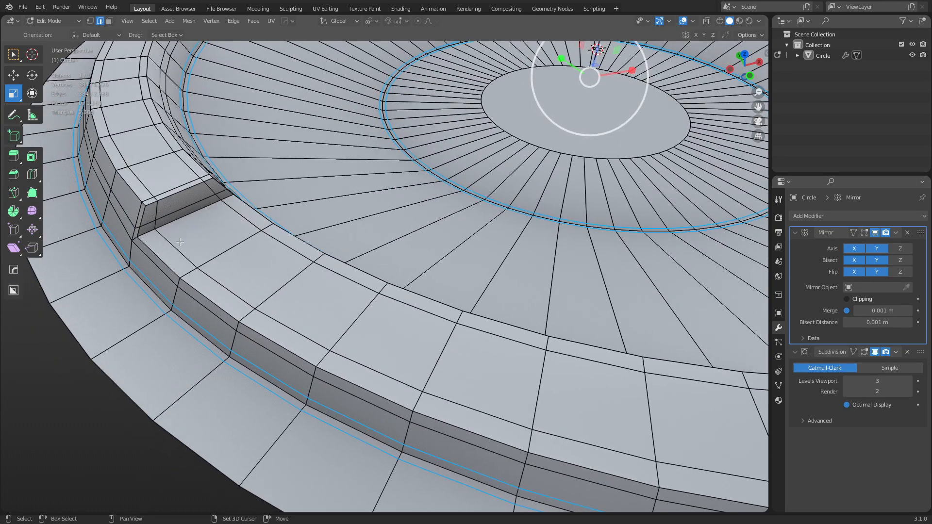
click(211, 188)
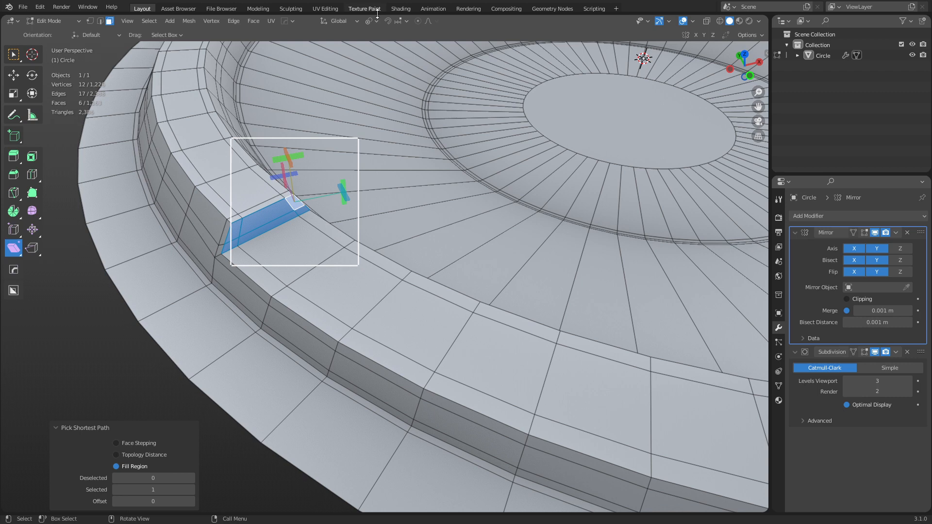
click(371, 21)
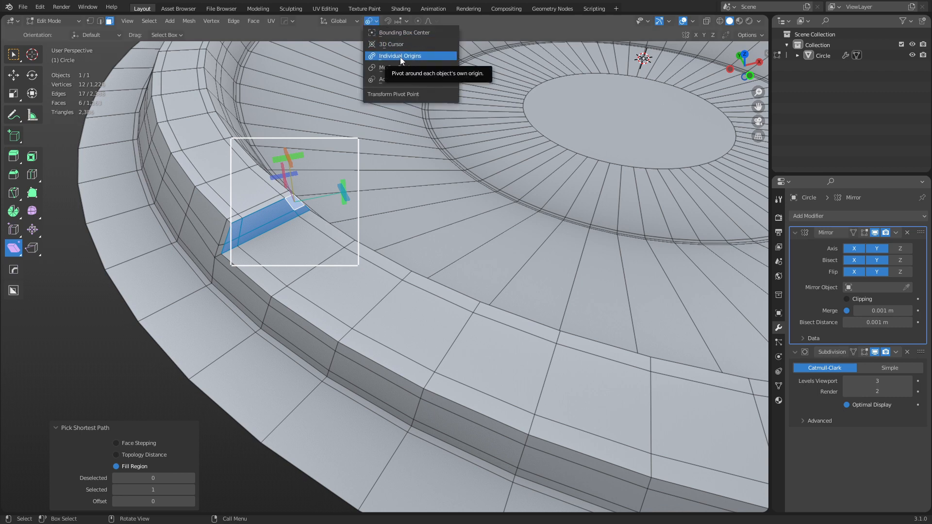
mouse_move(397, 79)
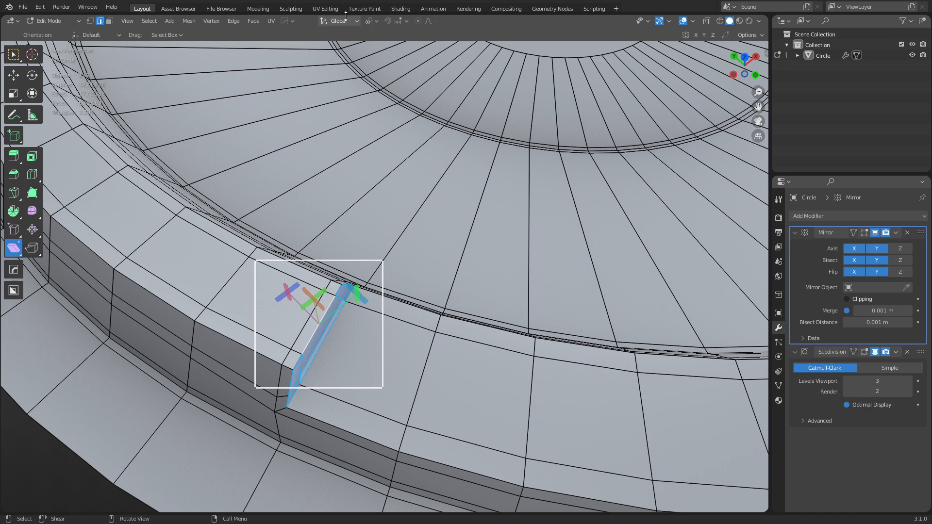
click(337, 21)
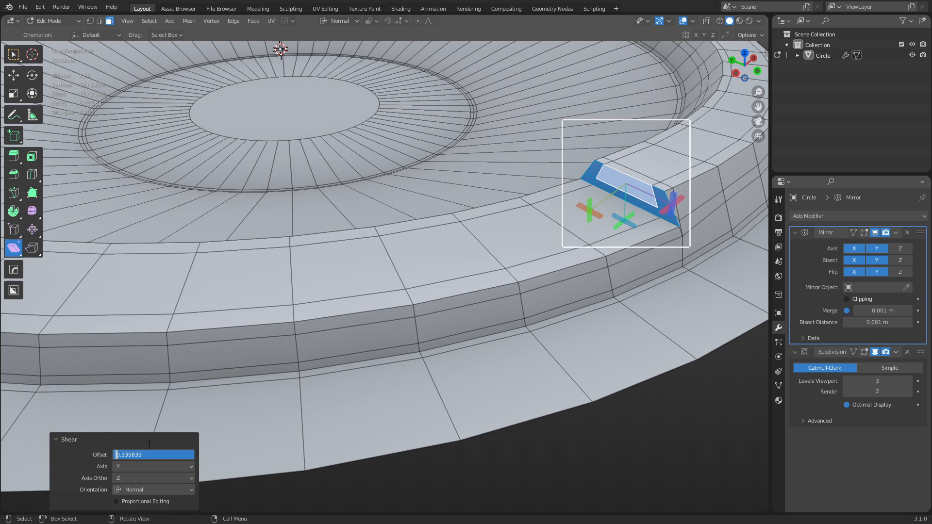
key(Tab)
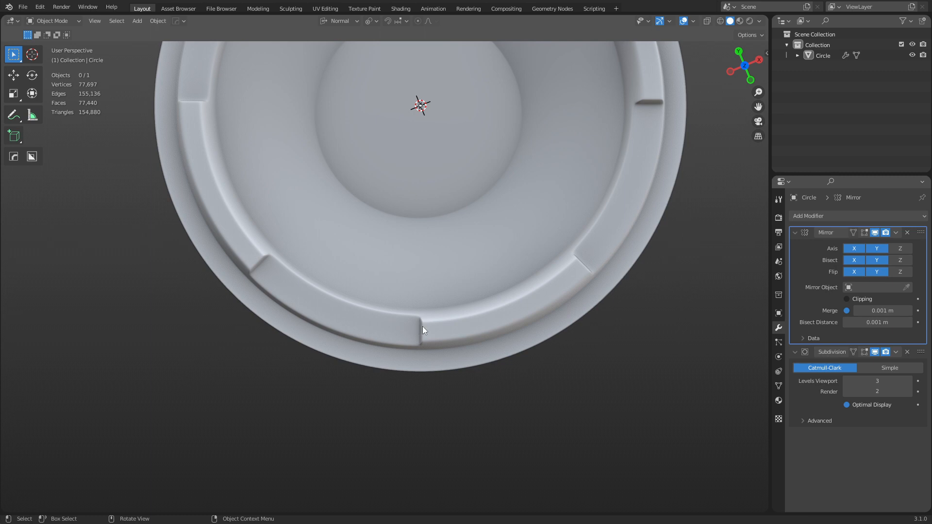
mouse_move(526, 229)
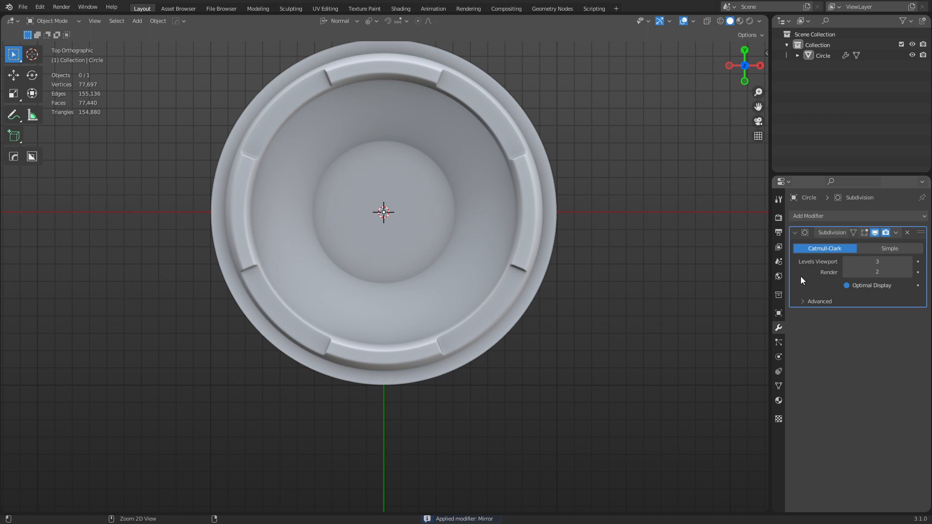
Grid fill the dish's open centre loop in Edit Mode after applying the mirror, then return to Object Mode.
key(Tab)
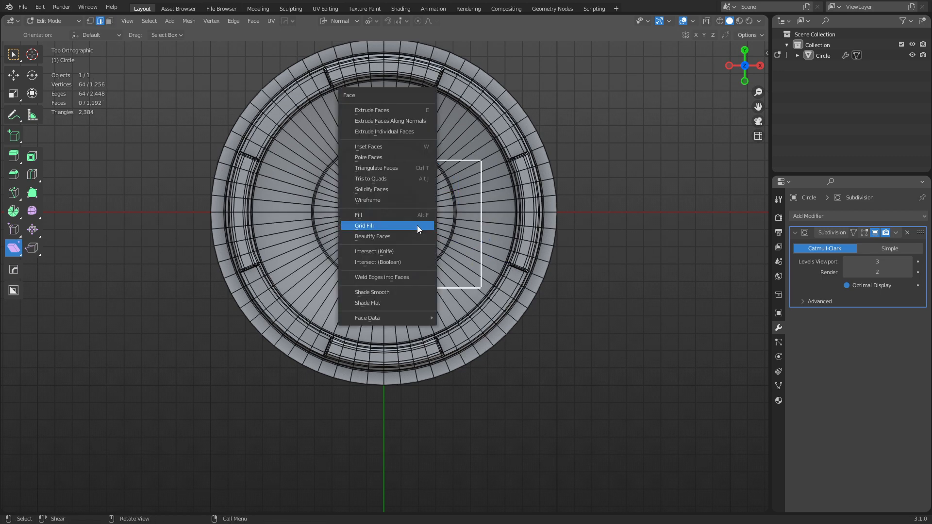
click(364, 225)
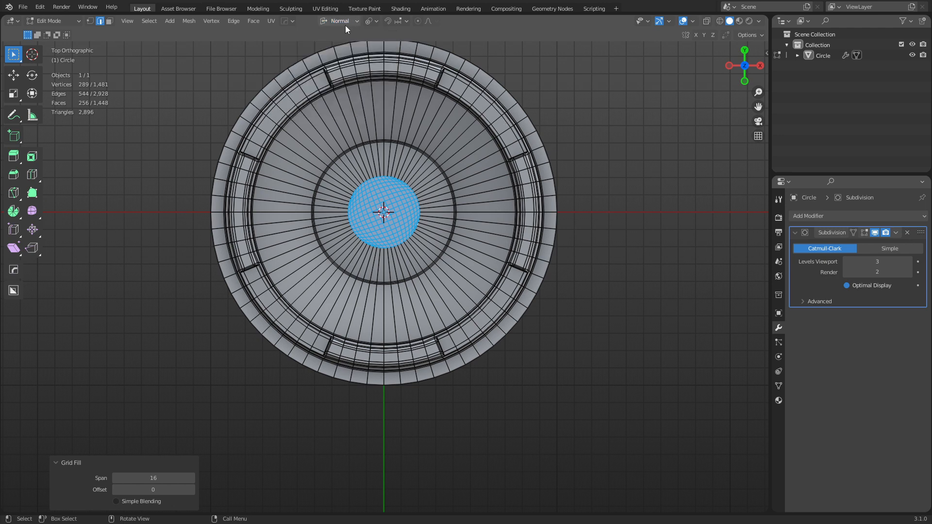
click(370, 21)
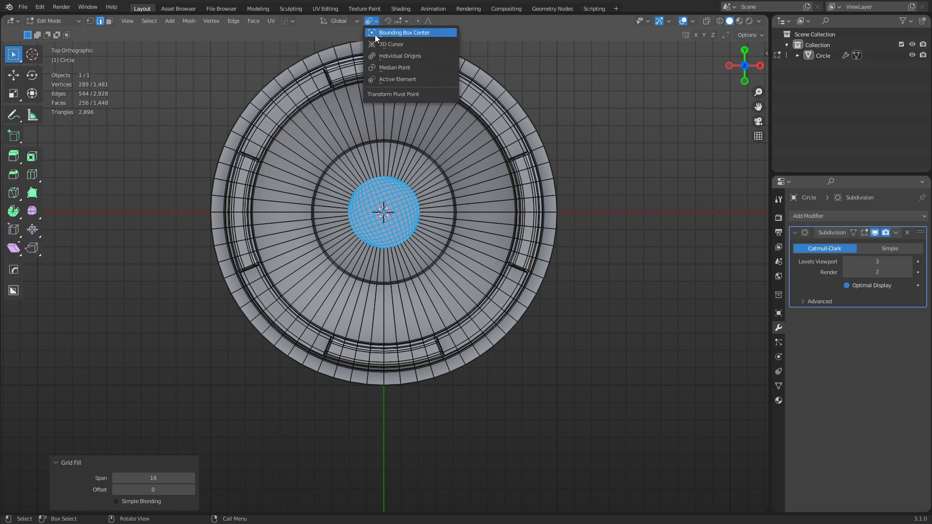
mouse_move(399, 56)
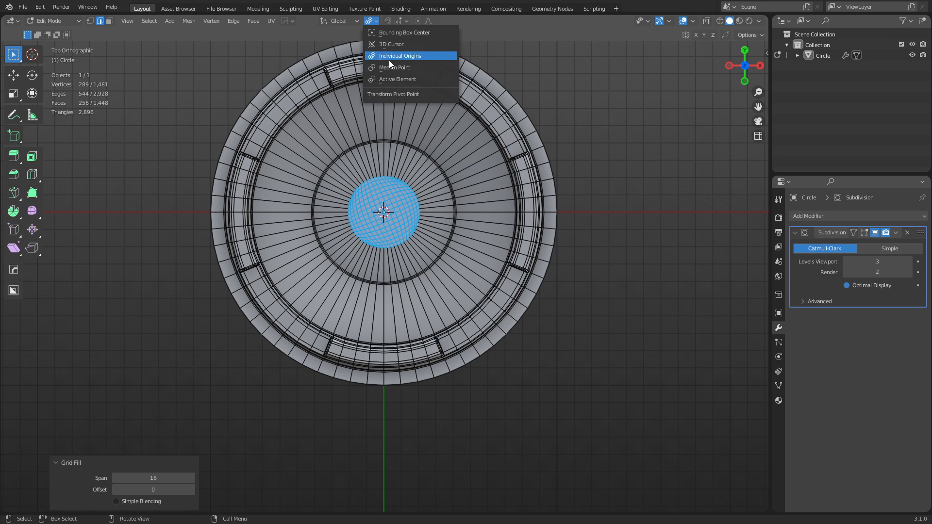
key(Tab)
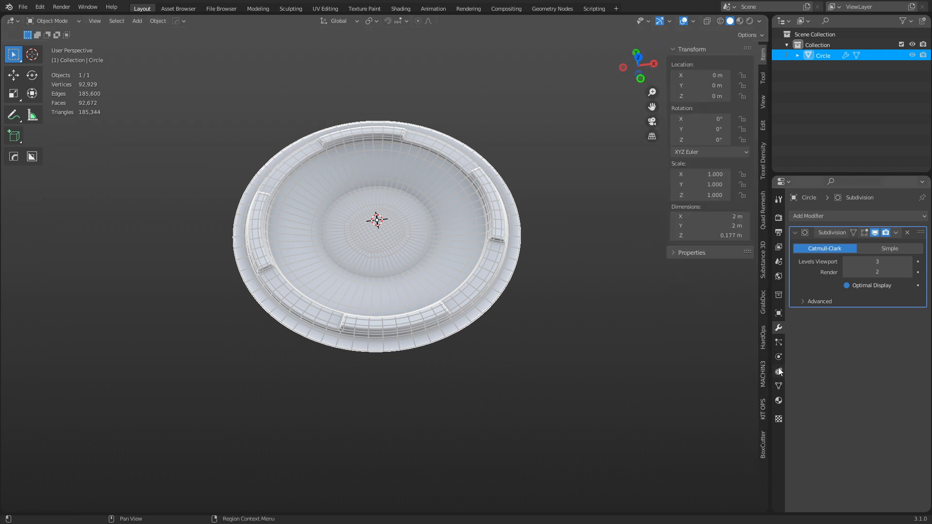
Set up the GrabDoc bake scene around the dish and view it straight down in top orthographic.
click(763, 300)
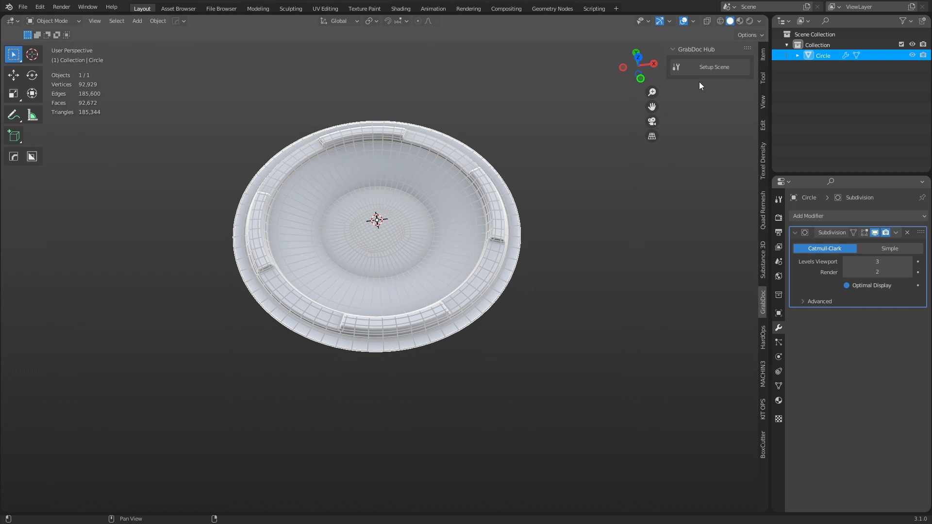
click(713, 67)
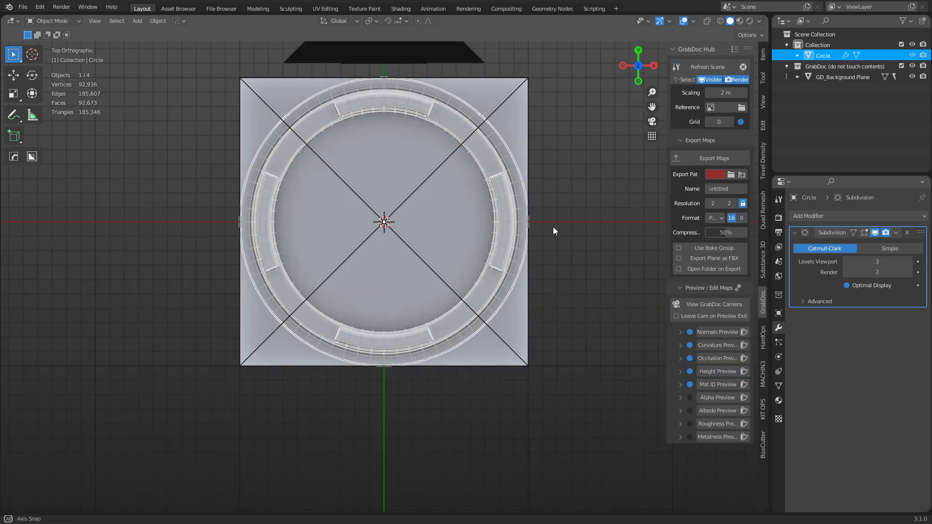
scroll(up, 3)
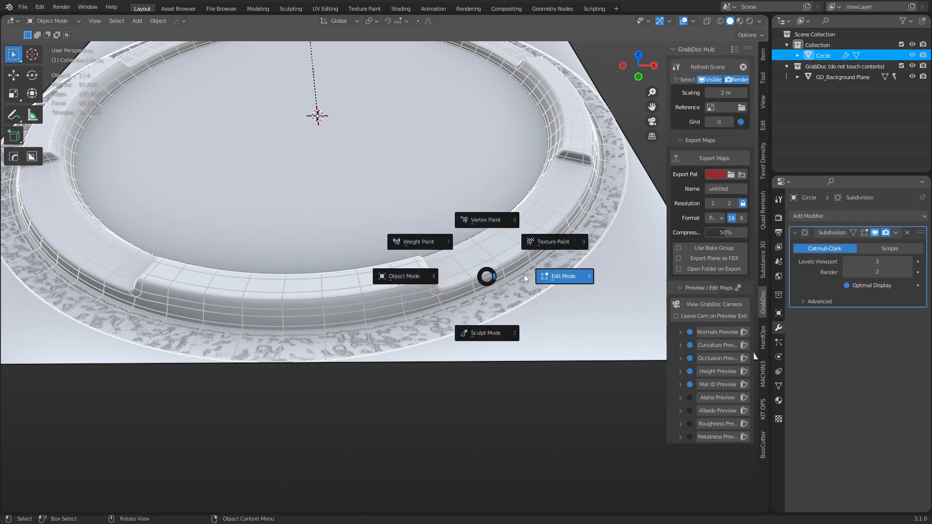
click(563, 276)
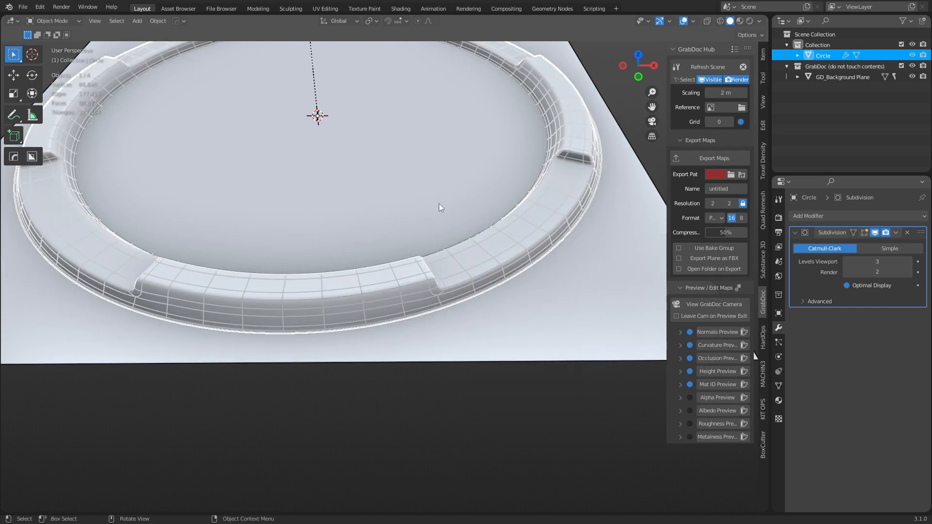
key(KP_7)
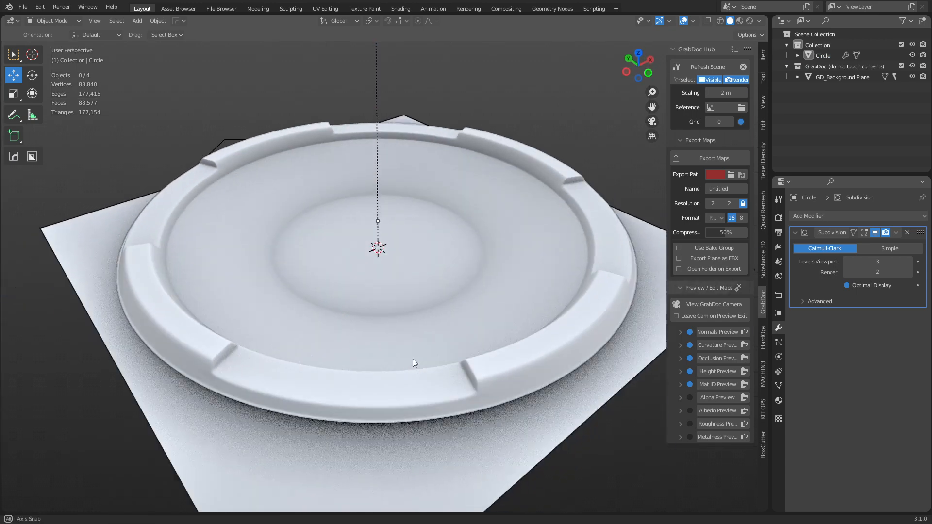
key(7)
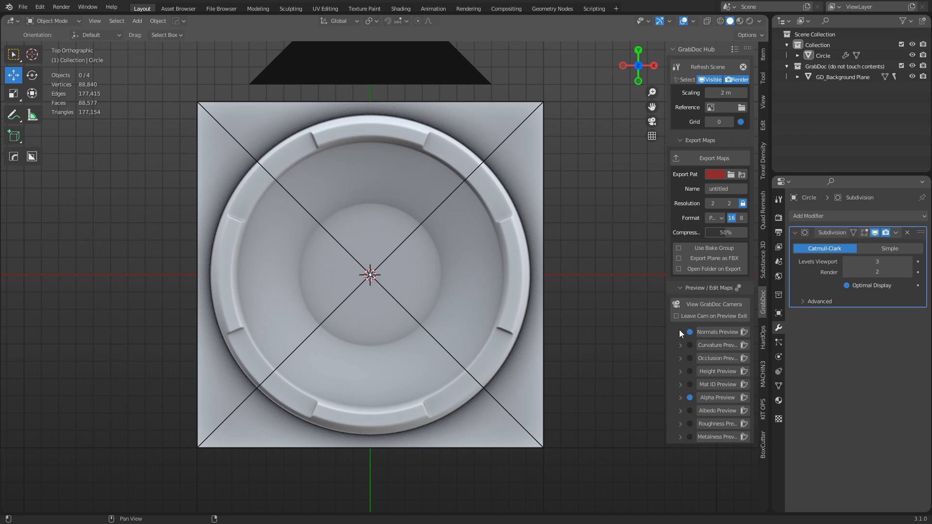
Flip the Y direction in the GrabDoc normals map settings.
click(680, 332)
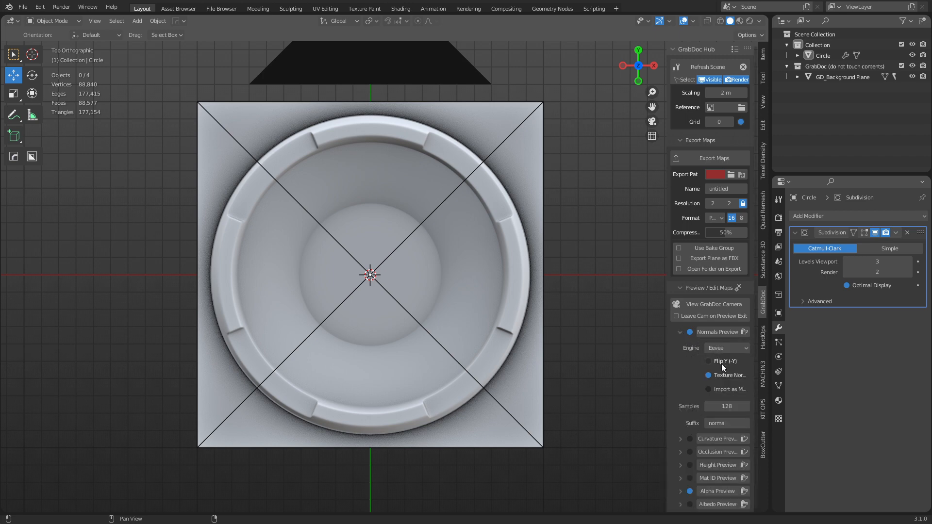
mouse_move(723, 362)
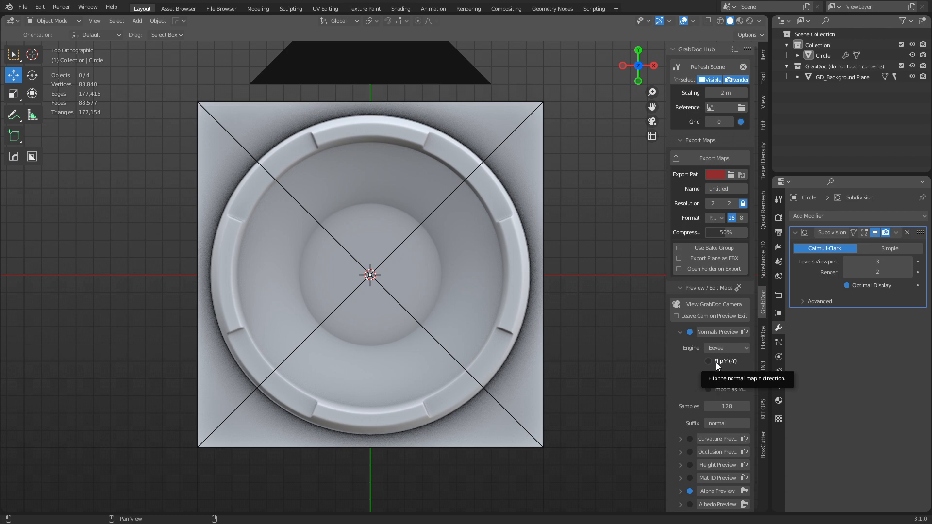
click(708, 361)
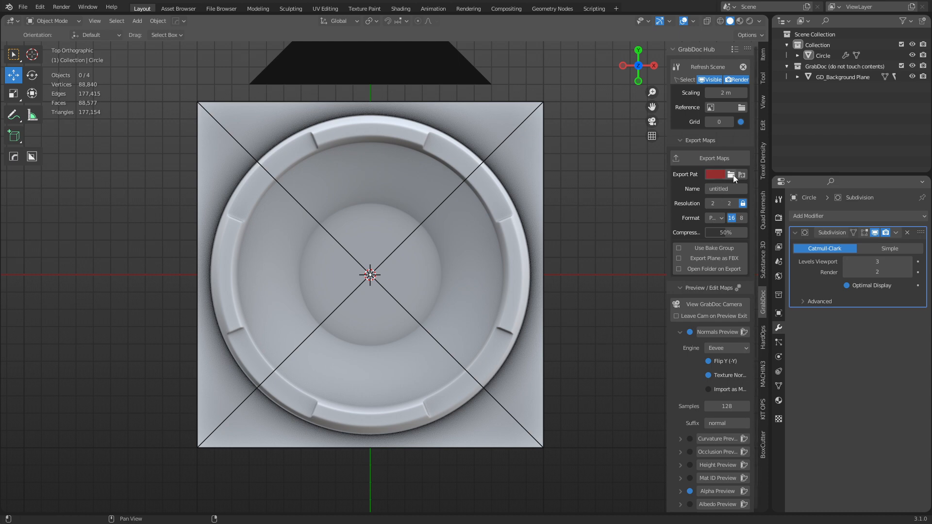
Point the GrabDoc export path to a folder in the texture library and start renaming the export.
click(730, 174)
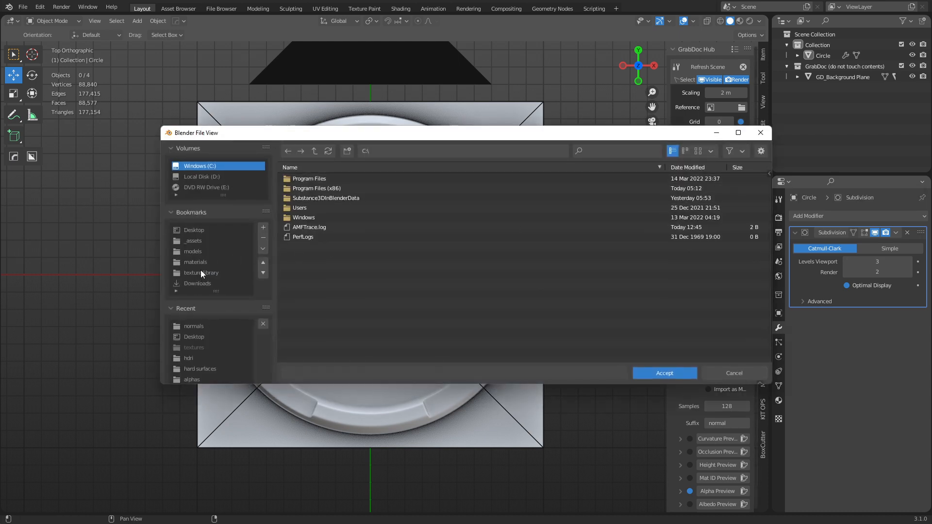
click(201, 272)
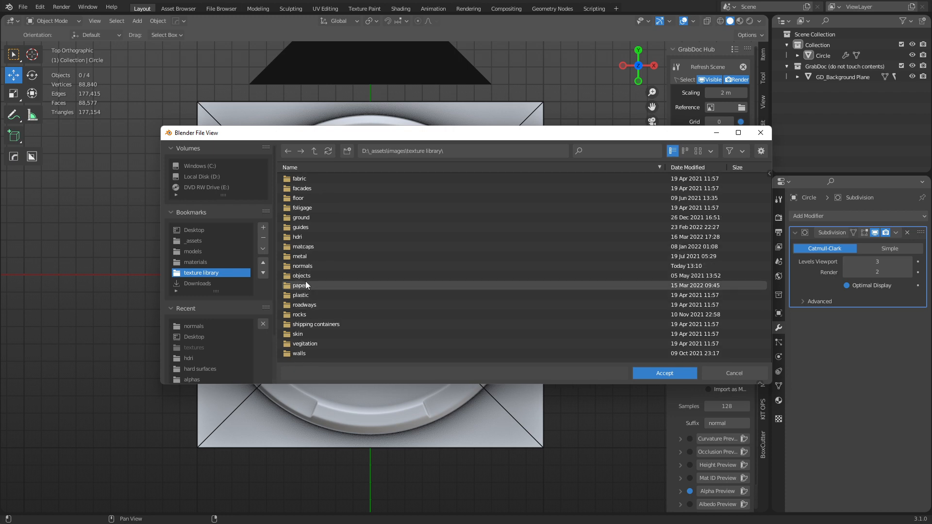
double_click(301, 266)
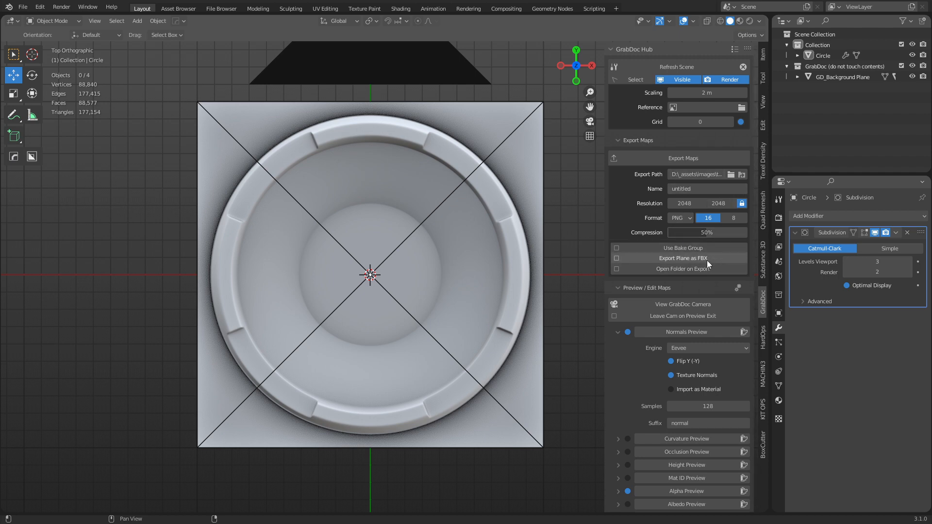
click(706, 189)
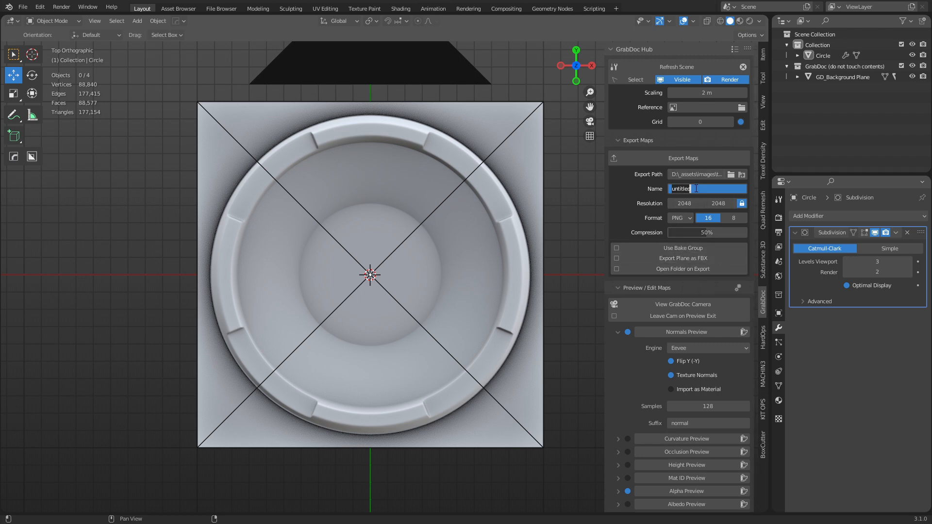
Name the export hs_normal10, limit baking to visible objects and keep the camera on preview exit.
text(his)
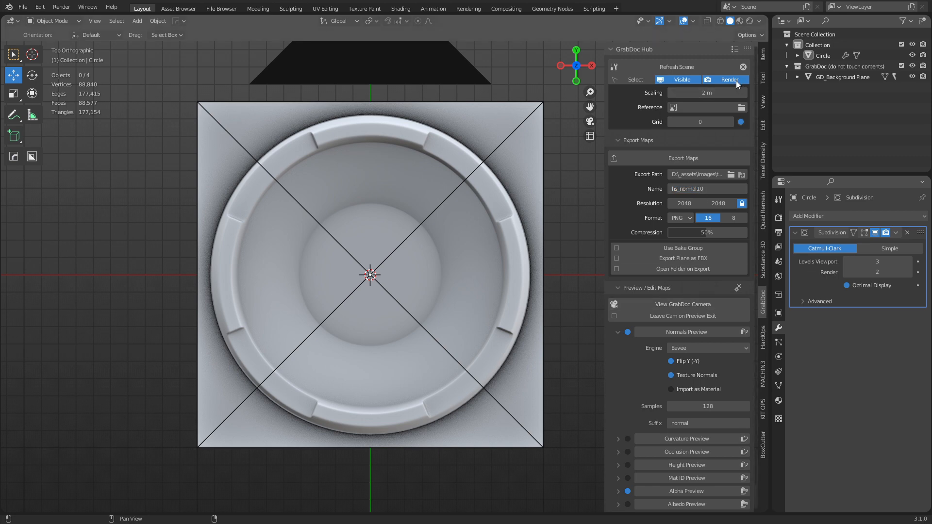
click(729, 79)
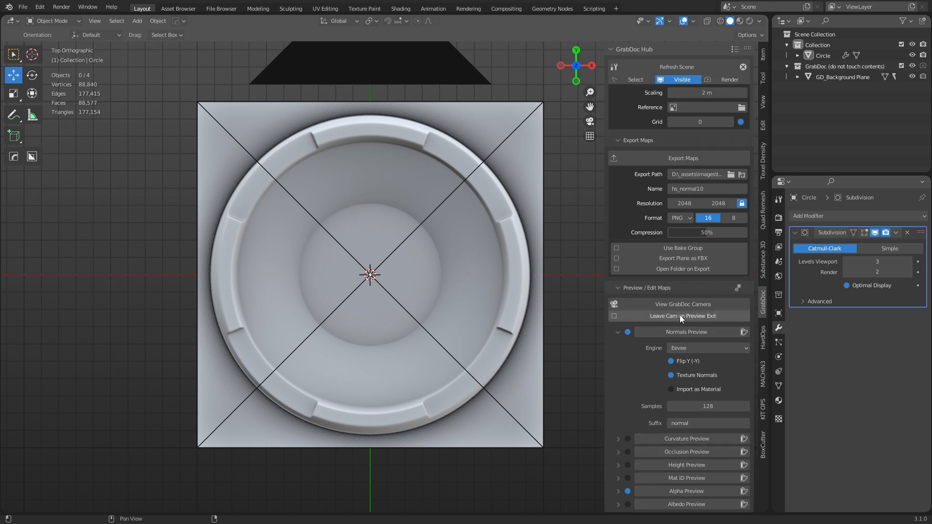
click(613, 316)
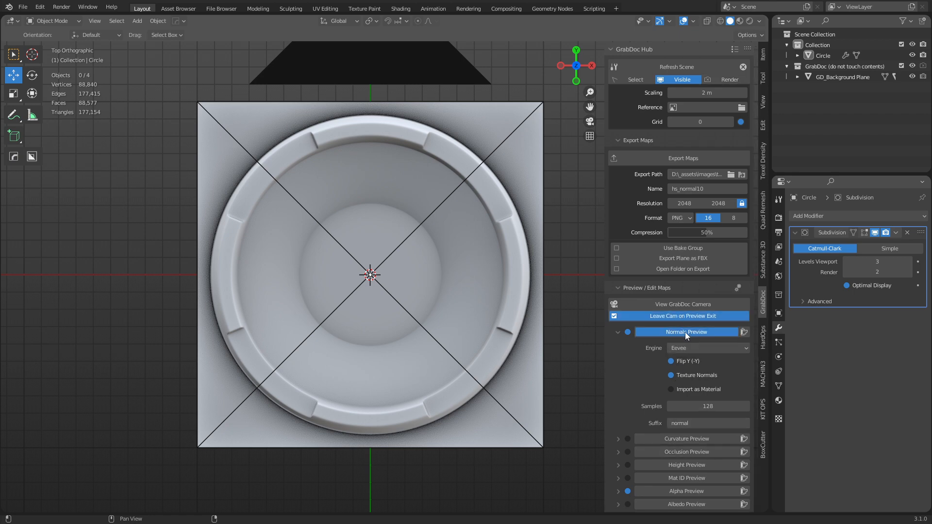
Raise the dish's Subdivision viewport and render levels to 4.
click(686, 332)
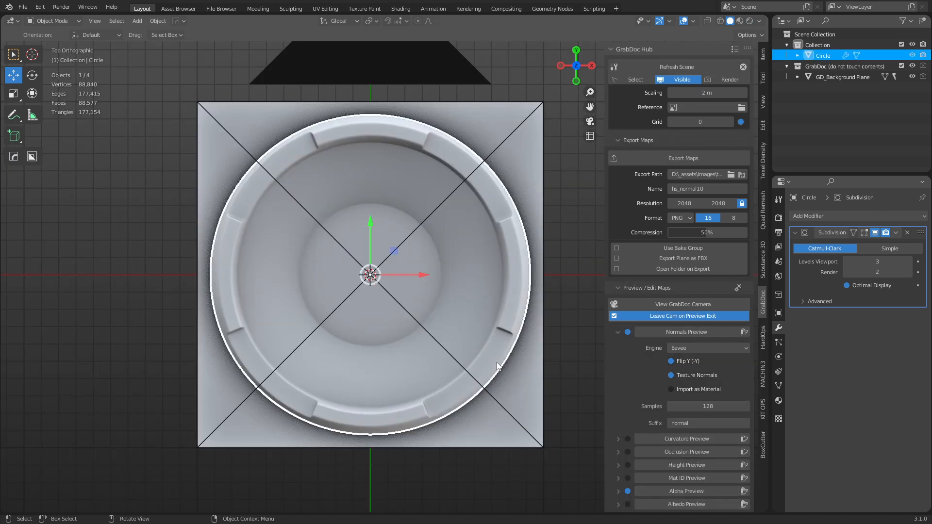
mouse_move(485, 323)
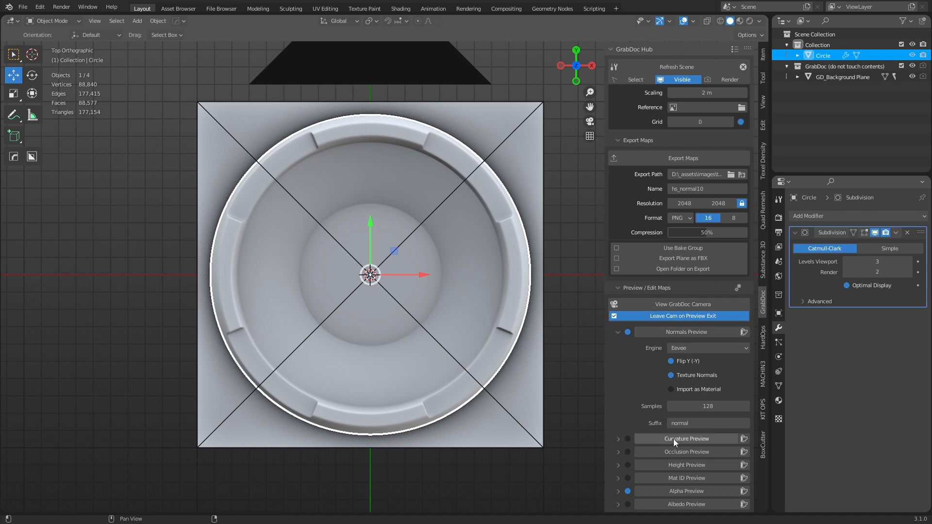
click(686, 332)
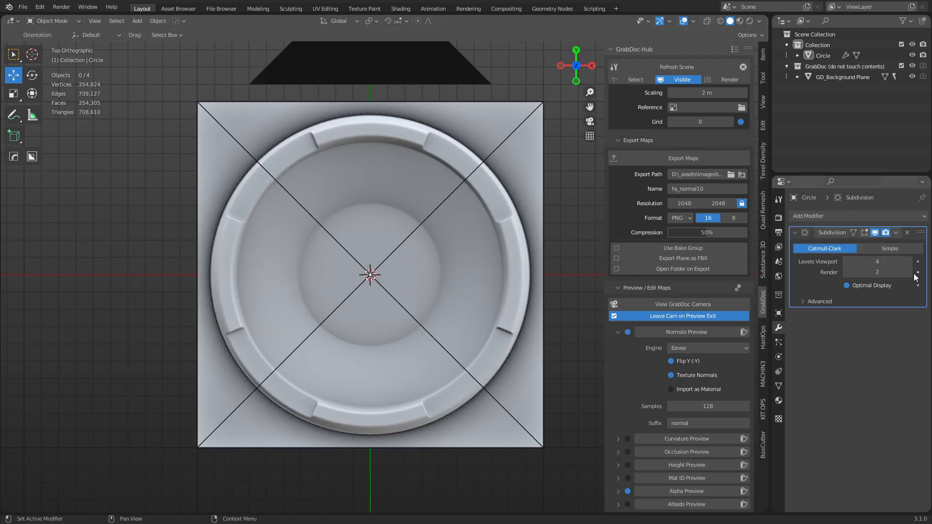
click(909, 272)
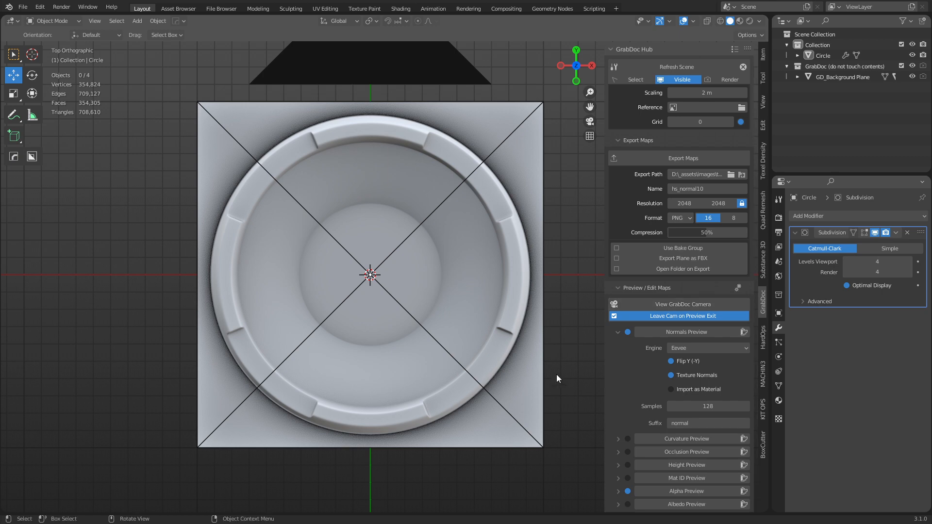
mouse_move(609, 479)
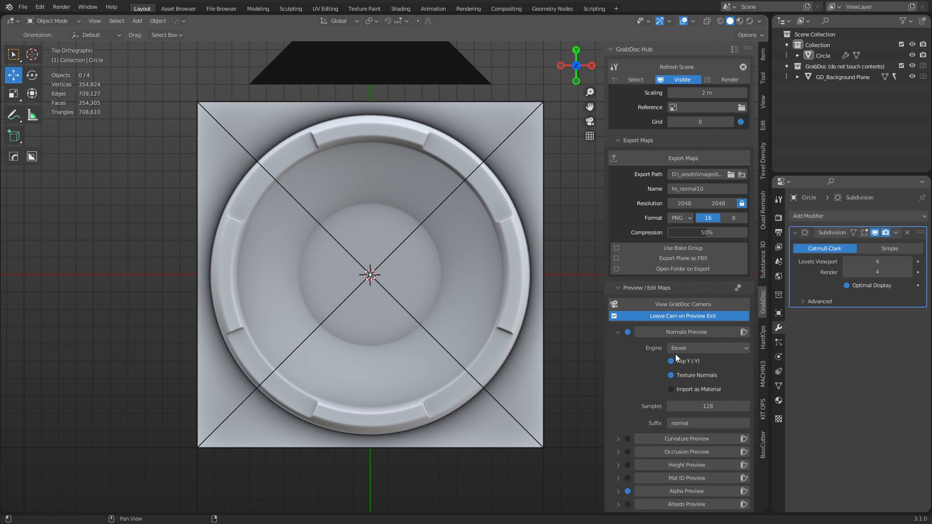
click(685, 490)
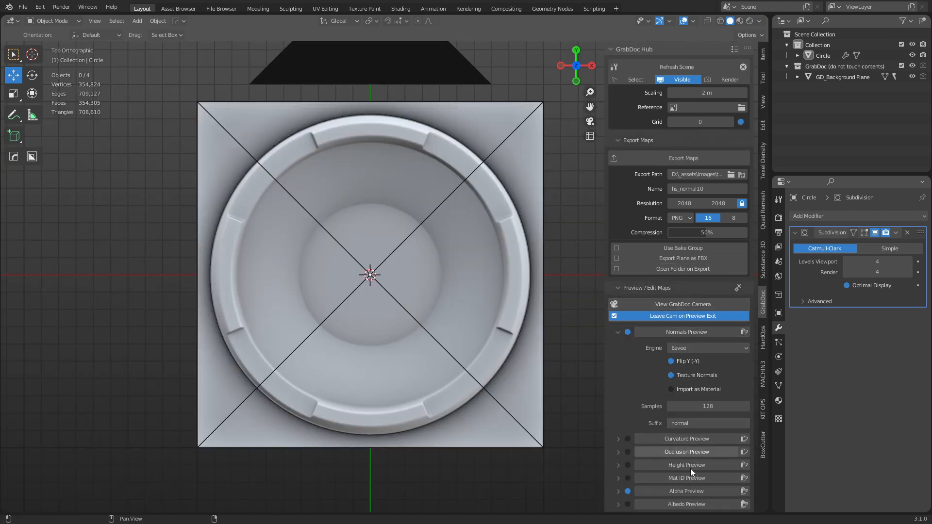
mouse_move(685, 332)
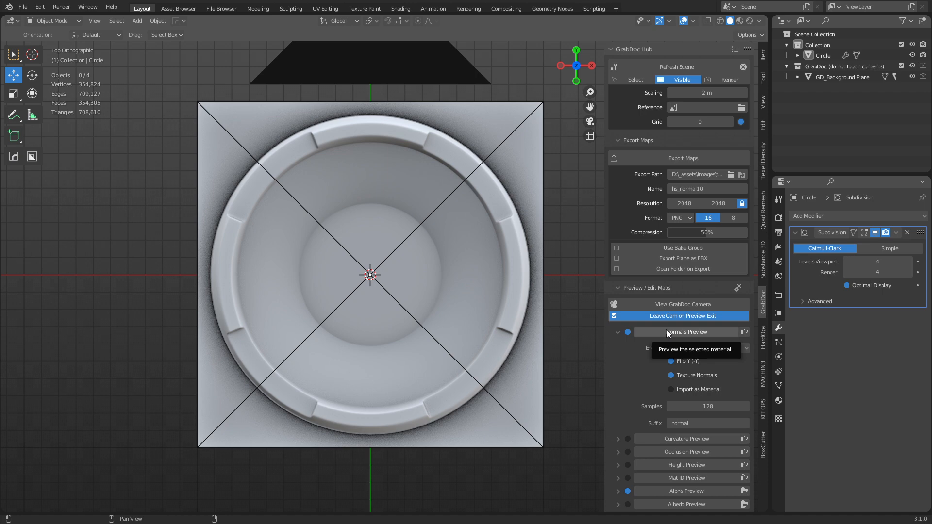
Preview the dish as a tangent-space normal map through the GrabDoc capture camera.
click(686, 332)
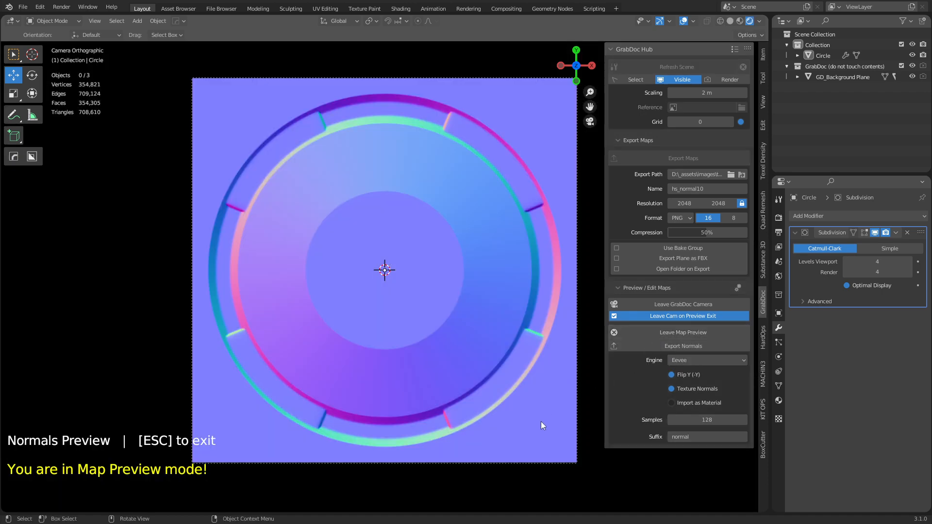
mouse_move(213, 366)
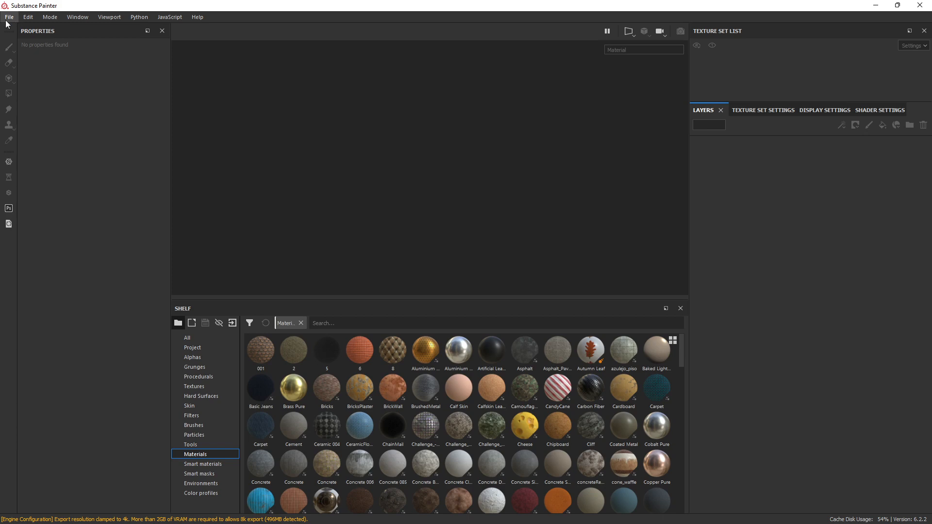
Load the MeetMat.spp sample project with its Head, Body and Base texture sets.
click(9, 17)
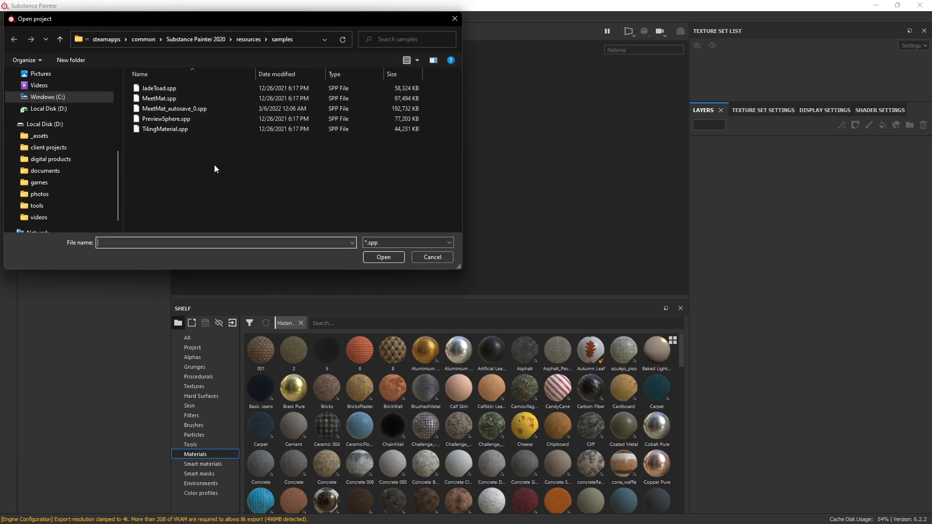
click(160, 98)
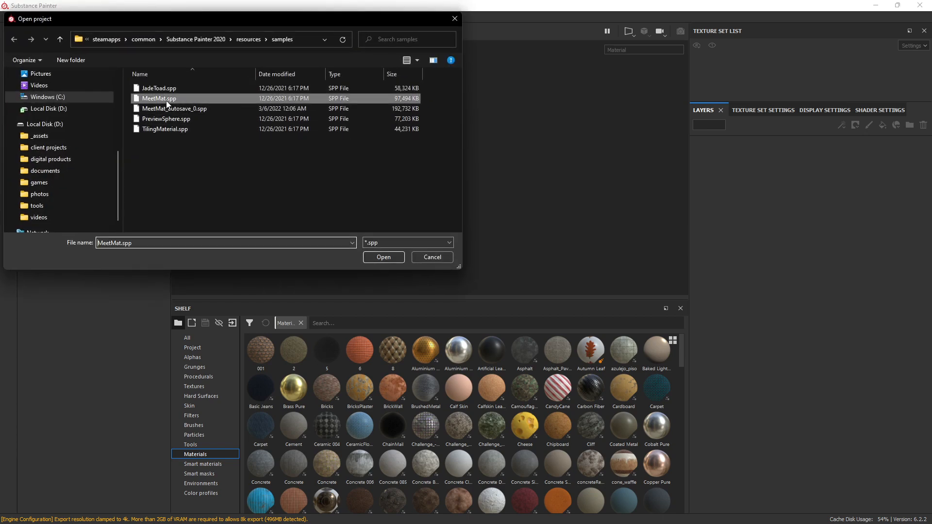
click(382, 256)
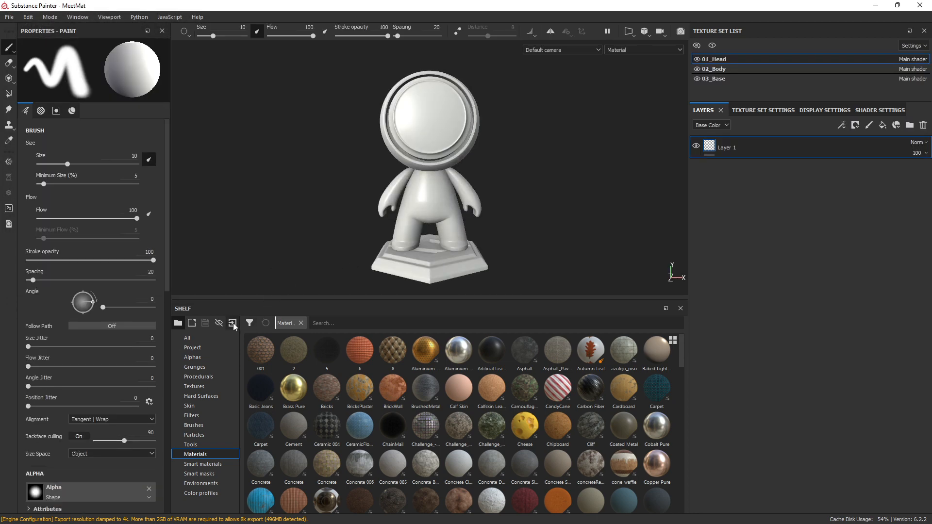
Add the 20 normal and alpha PNGs from texture library/normals to the Import resources list.
click(232, 322)
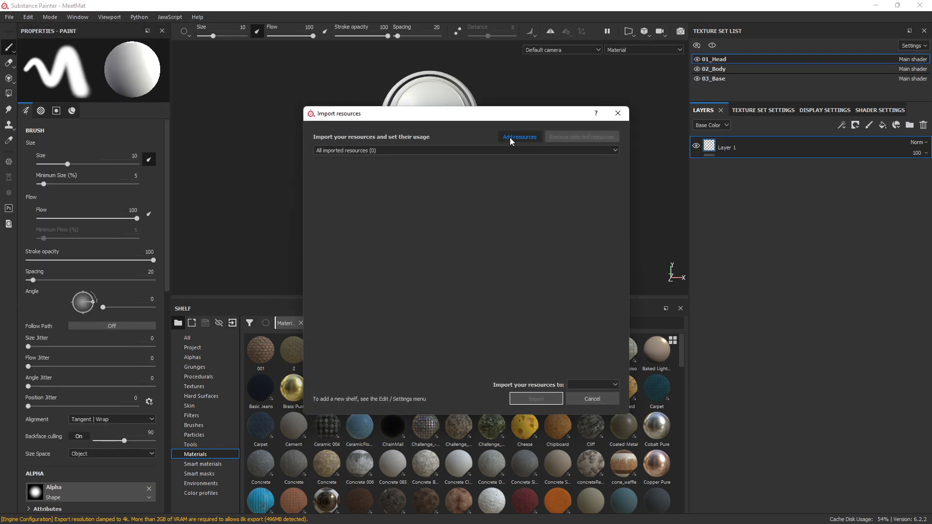
click(518, 137)
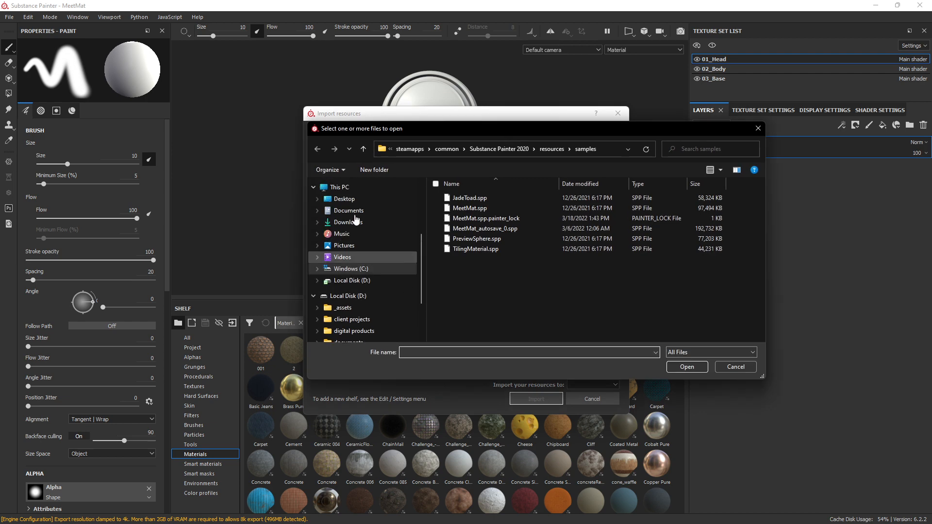
click(352, 230)
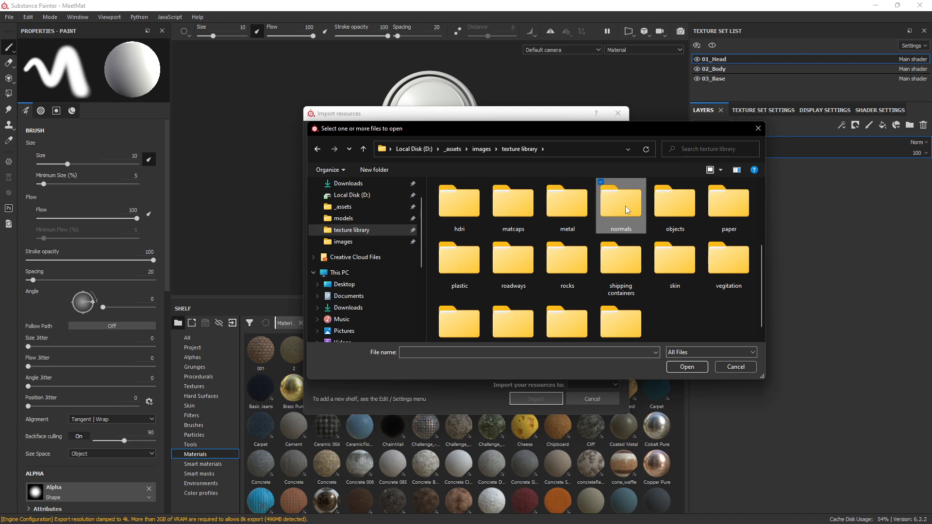
double_click(621, 200)
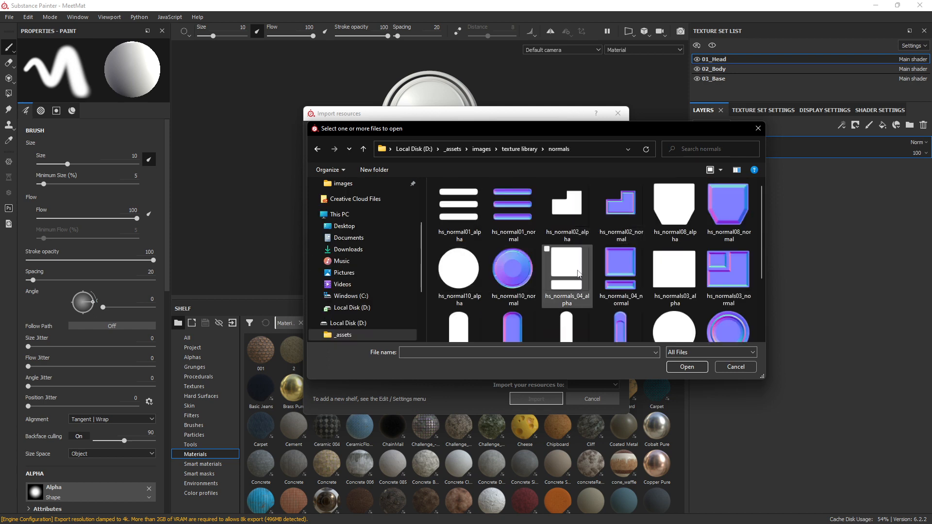
scroll(down, 3)
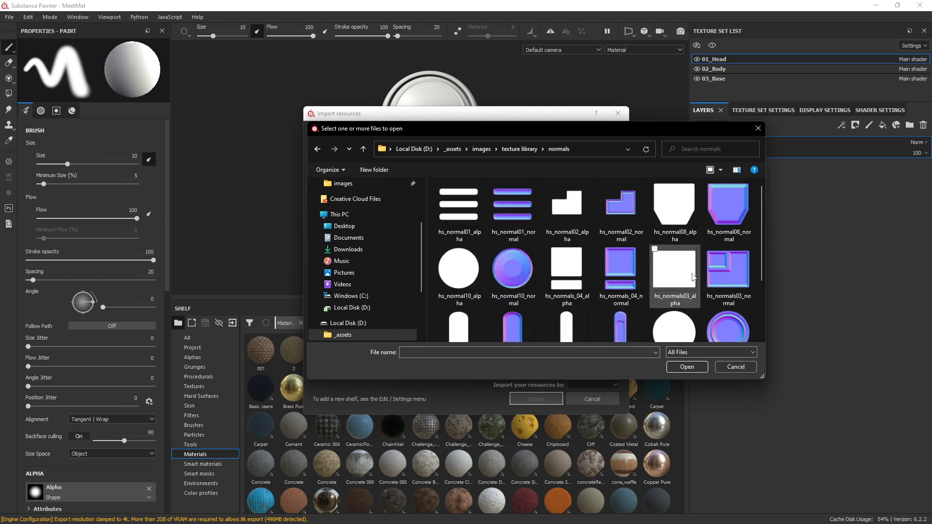
click(513, 271)
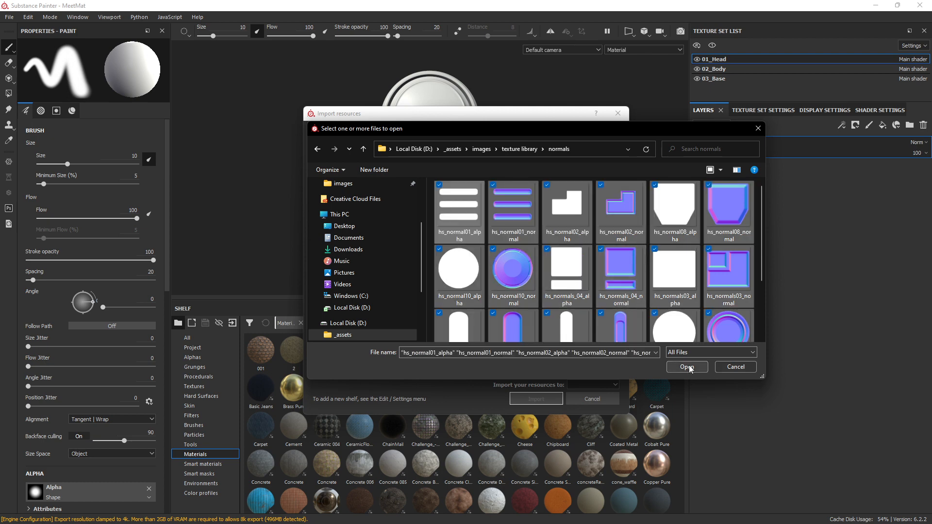
click(687, 367)
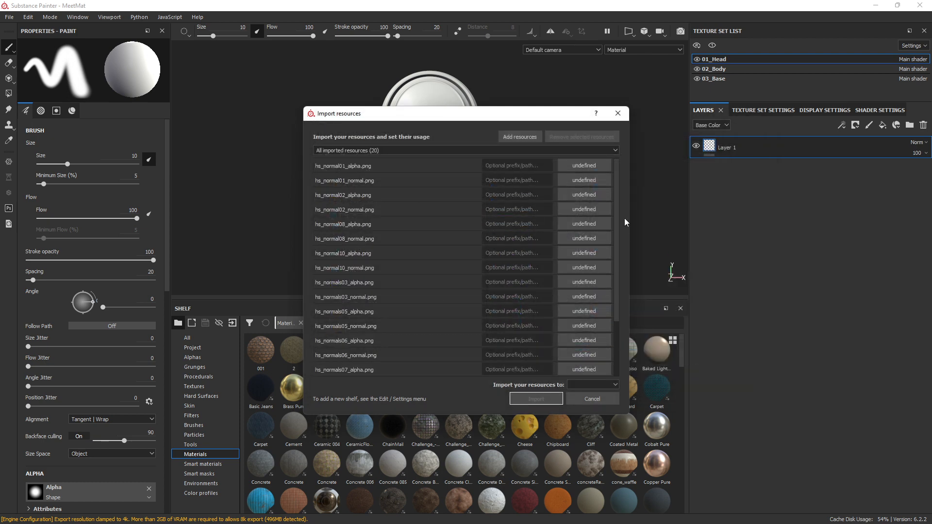
Prefix the imported images with /normal and set every *_alpha.png usage to alpha.
scroll(down, 3)
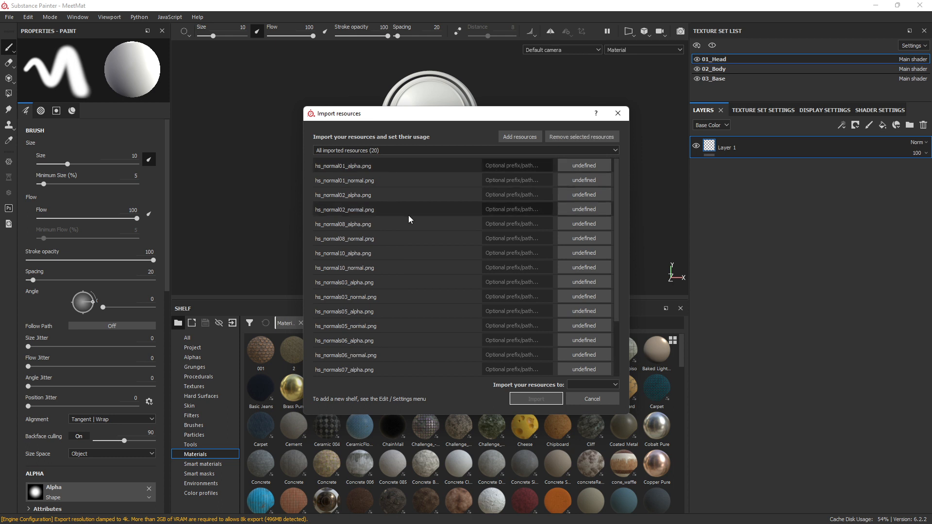
scroll(down, 3)
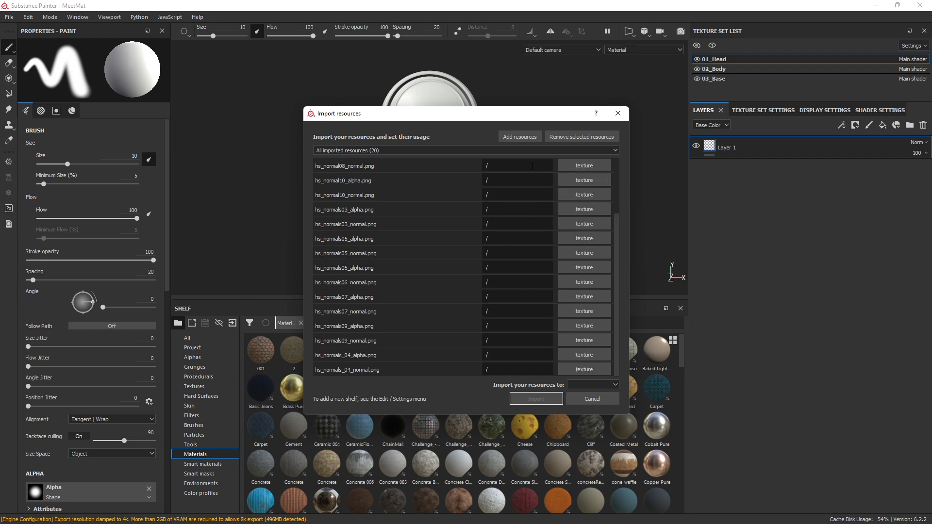
text(normal)
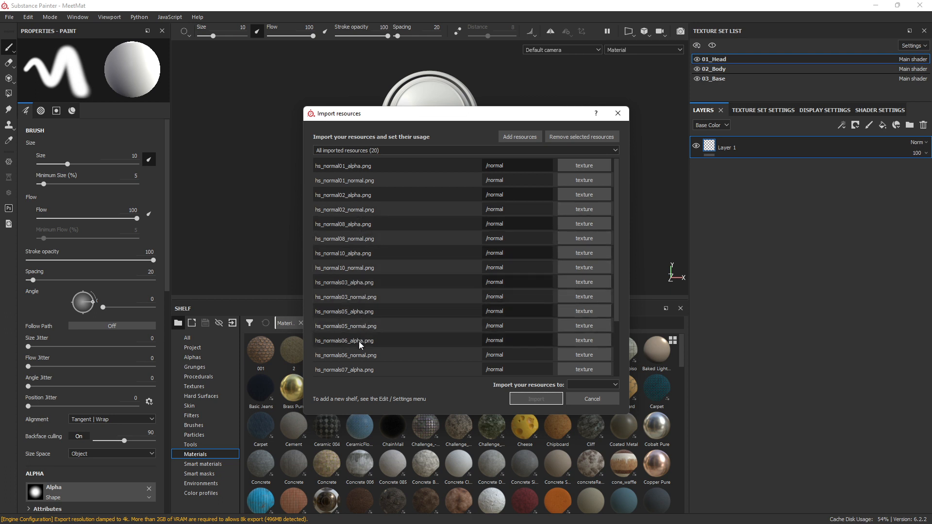
scroll(down, 3)
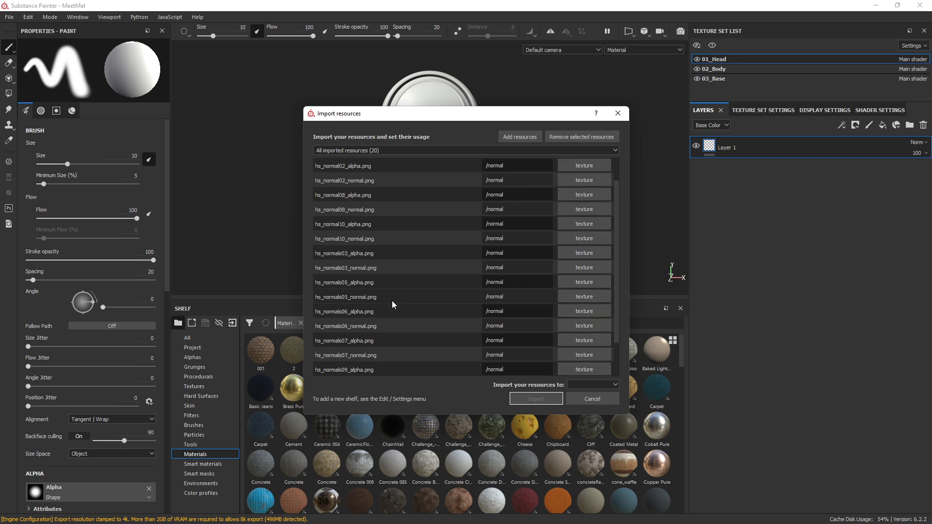
click(583, 165)
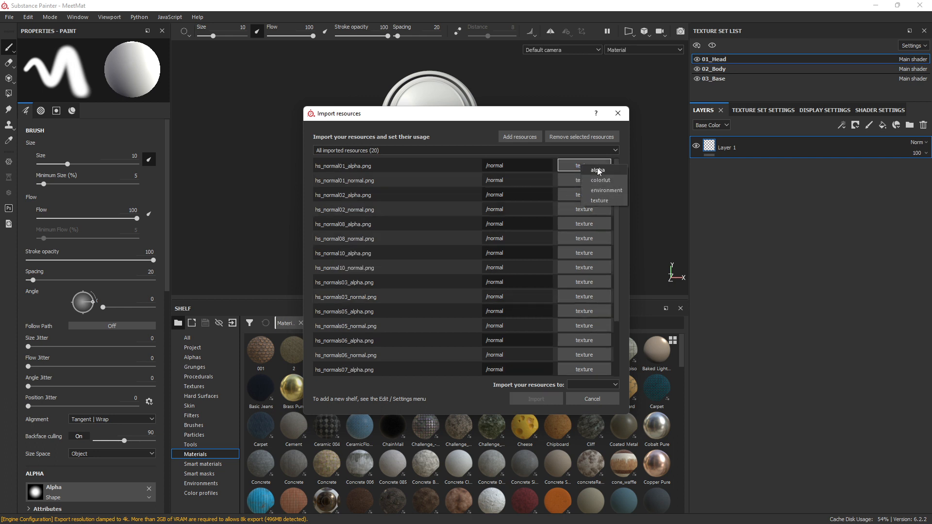
click(597, 170)
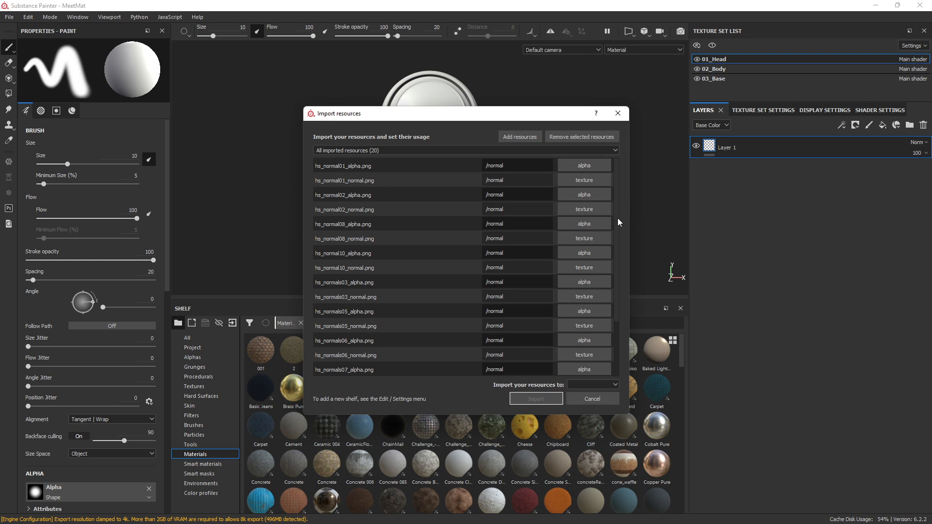
scroll(down, 3)
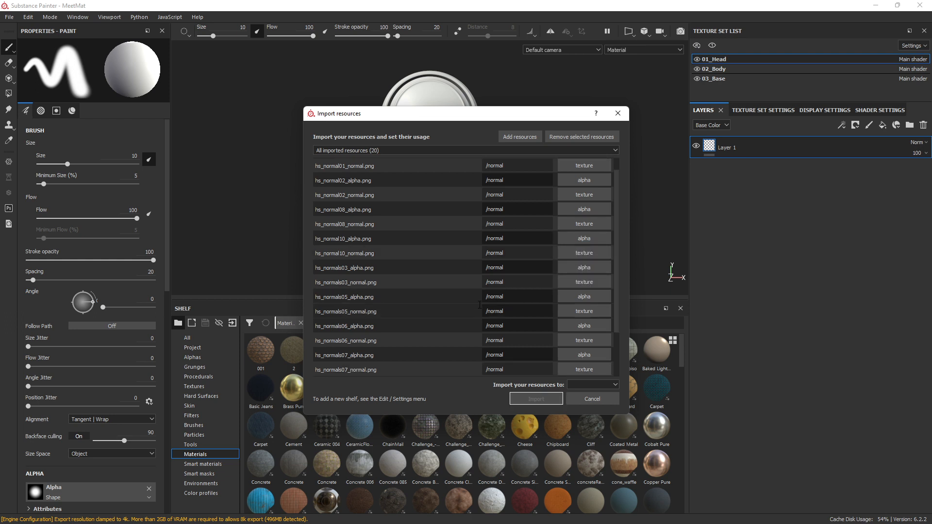
scroll(down, 3)
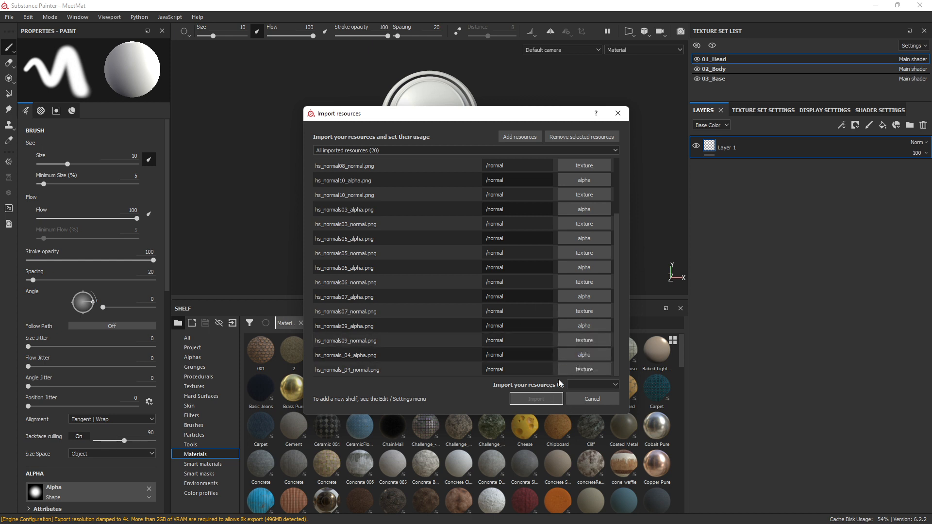
Import the 20 resources into the current session so they appear on the shelf.
click(614, 385)
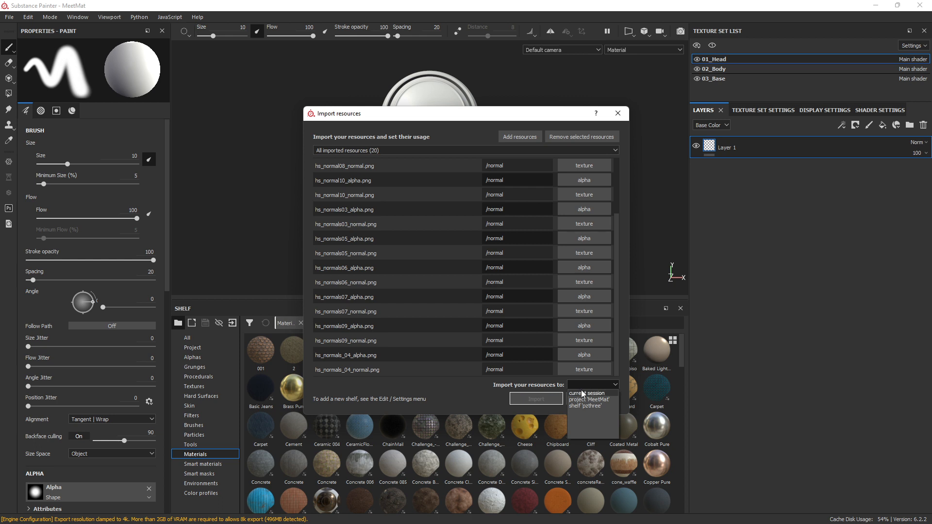
mouse_move(589, 393)
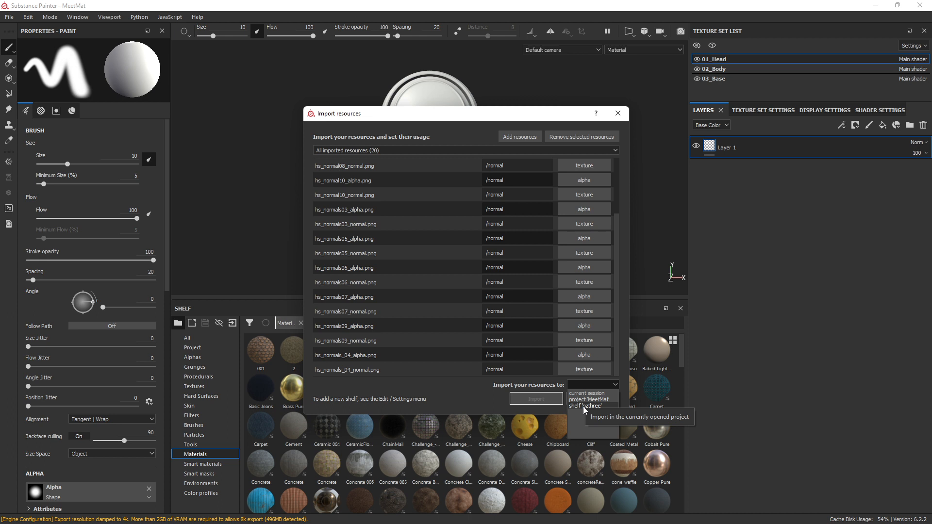
mouse_move(590, 406)
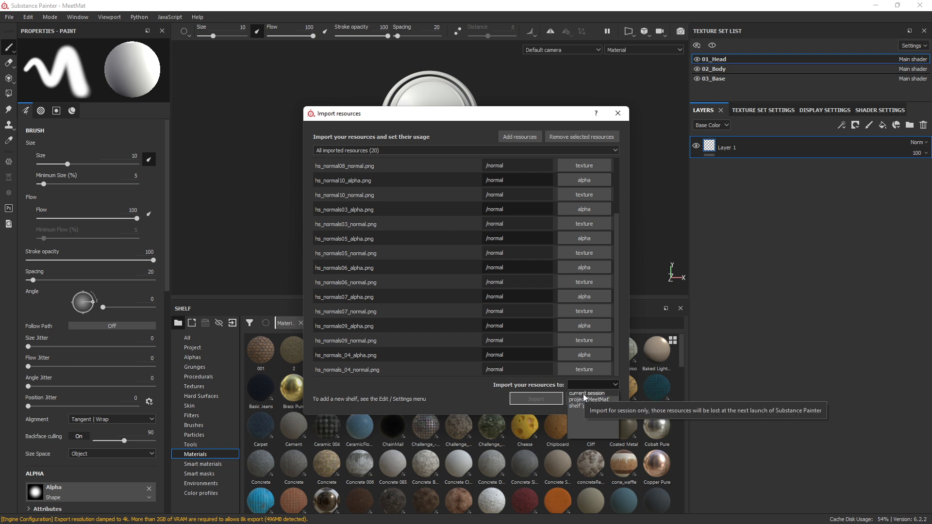
click(587, 393)
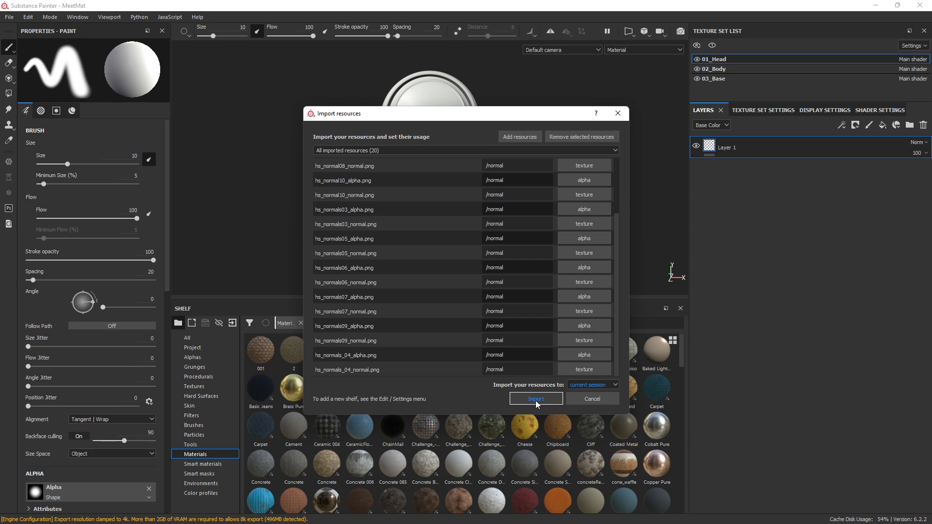
click(535, 398)
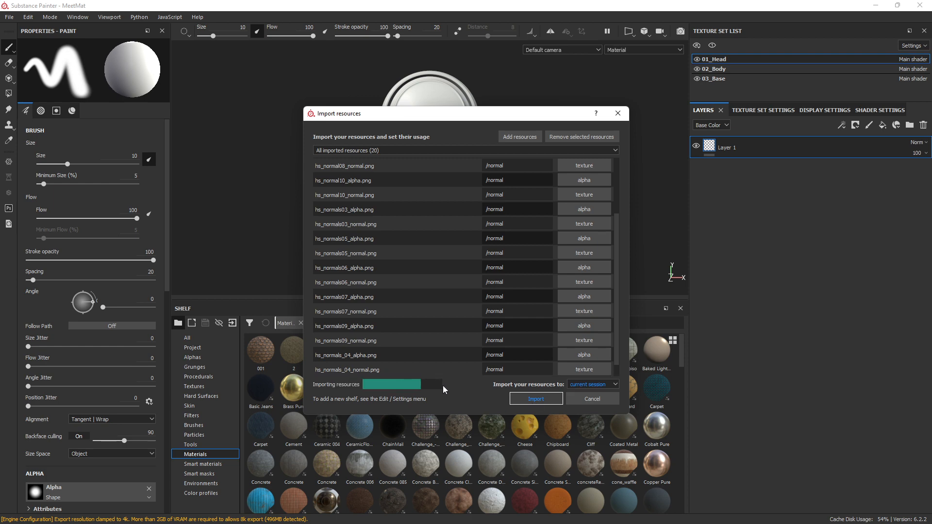
click(534, 399)
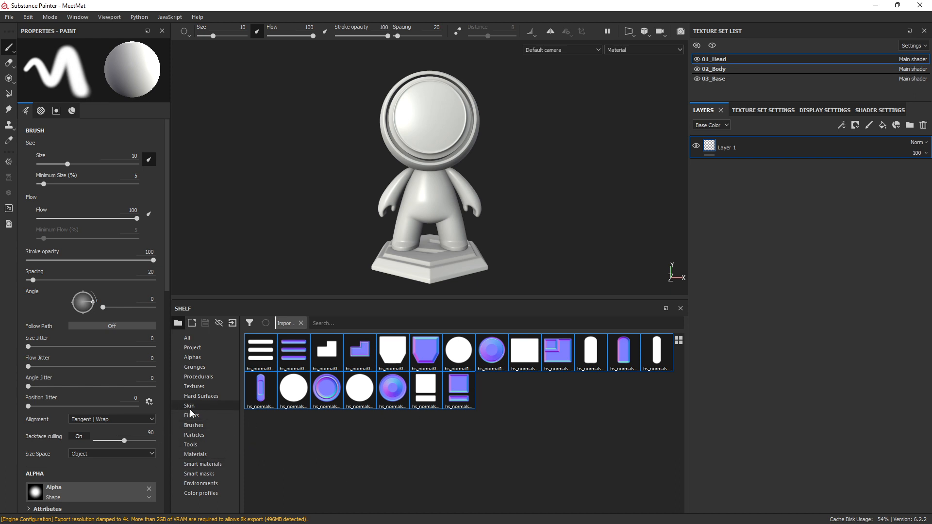
Browse shelf categories and filter the shelf to the session 'normal' path.
click(190, 406)
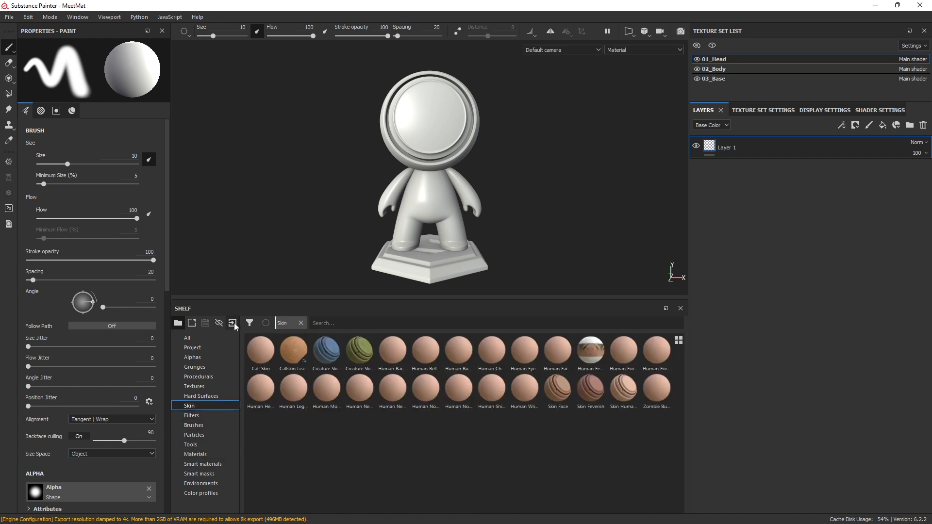
click(195, 386)
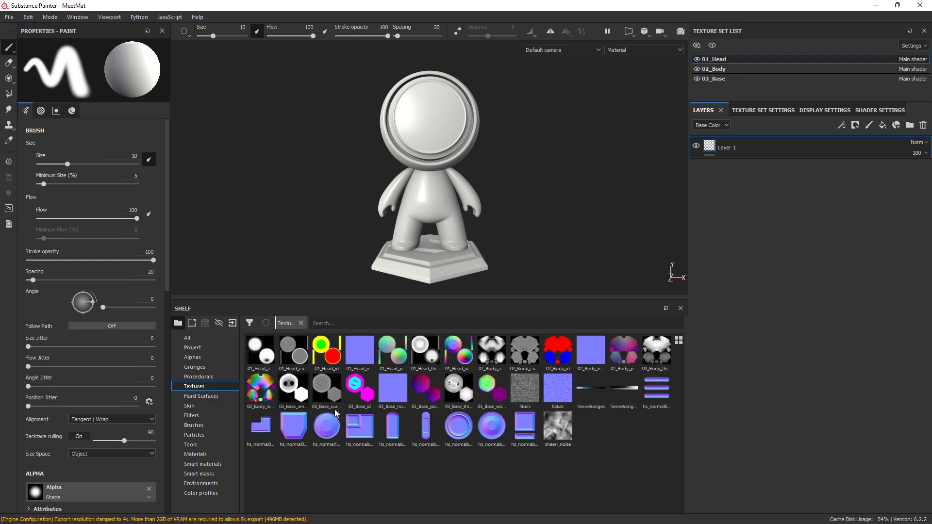
click(192, 357)
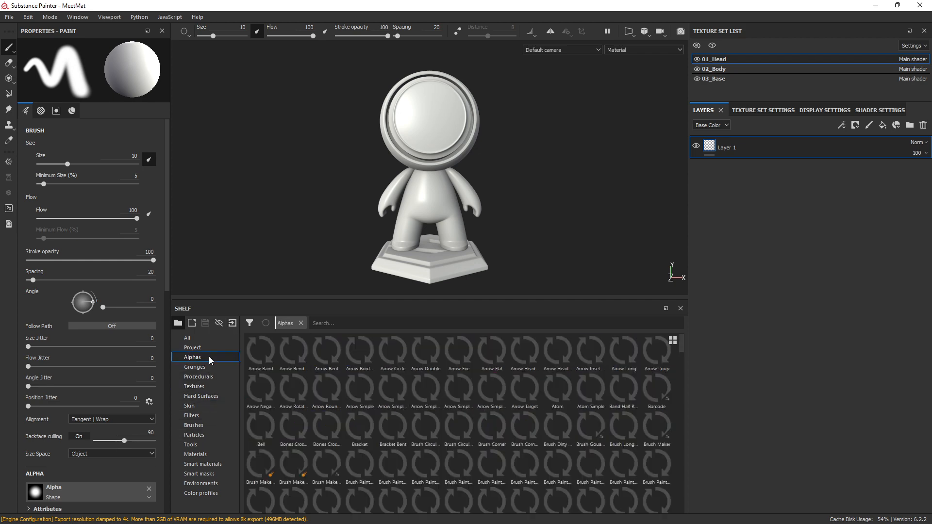
click(187, 338)
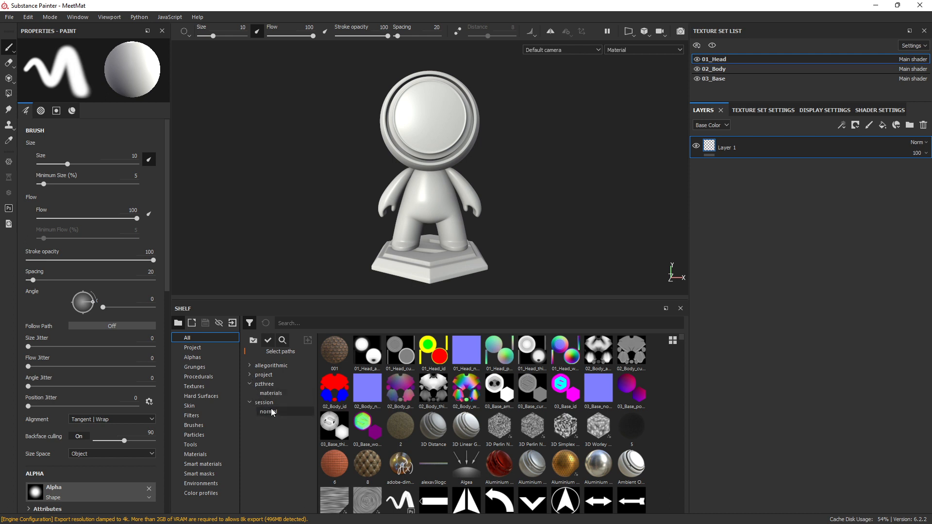
mouse_move(268, 411)
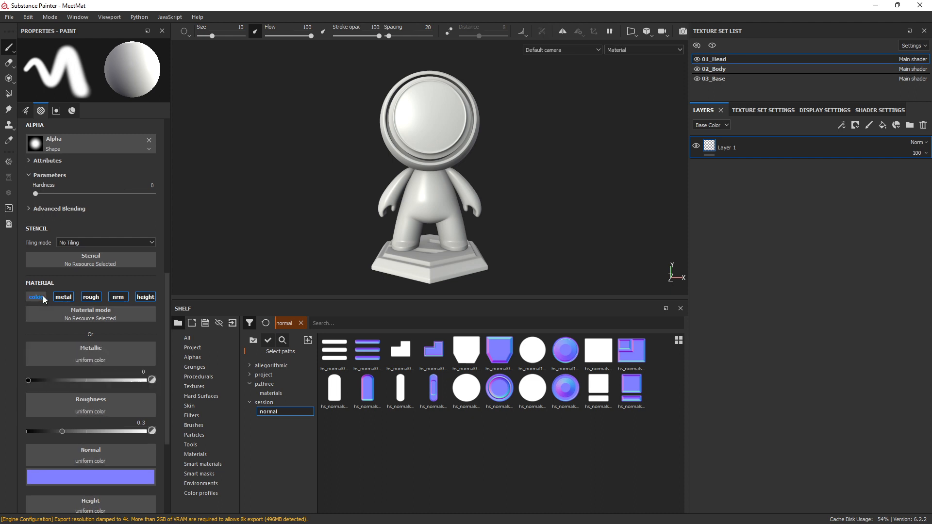
Load hs_normal10_normal into the brush with the hs_normal10_alpha shape and a red base colour.
click(118, 297)
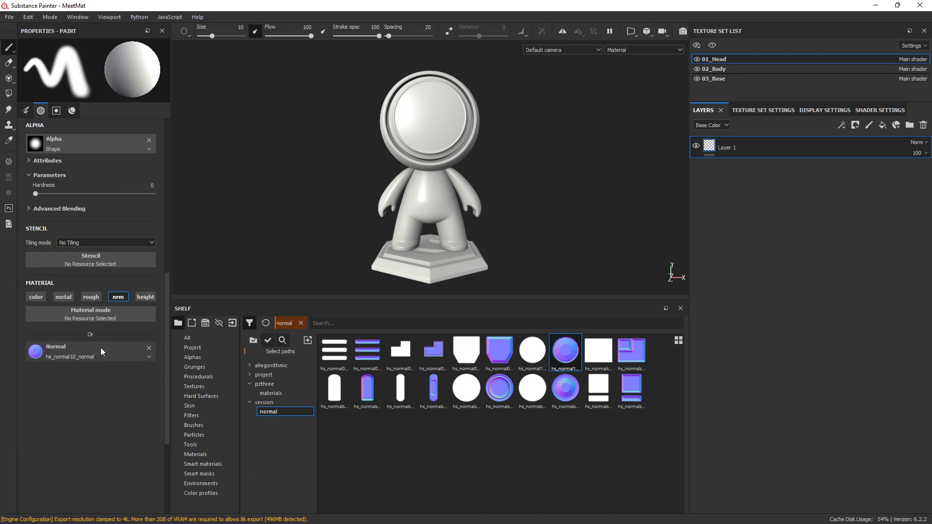
click(423, 155)
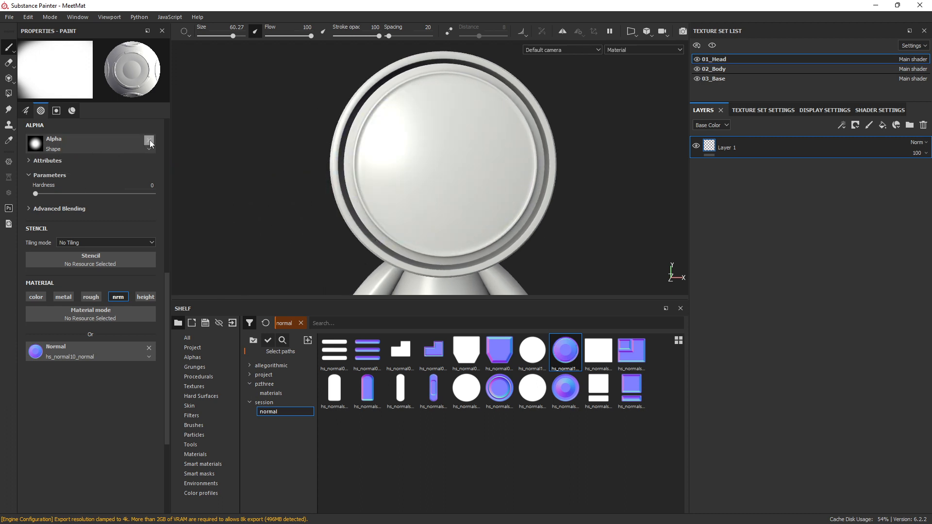
click(150, 142)
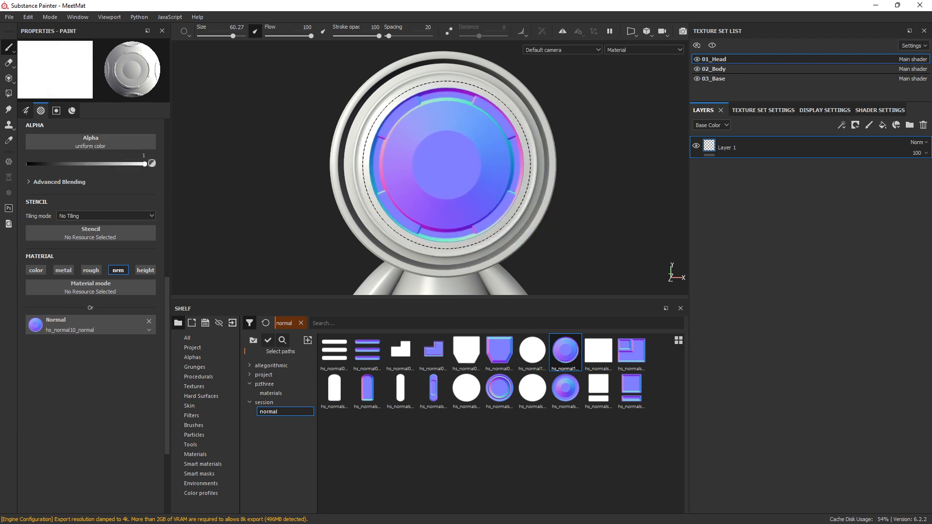
click(35, 270)
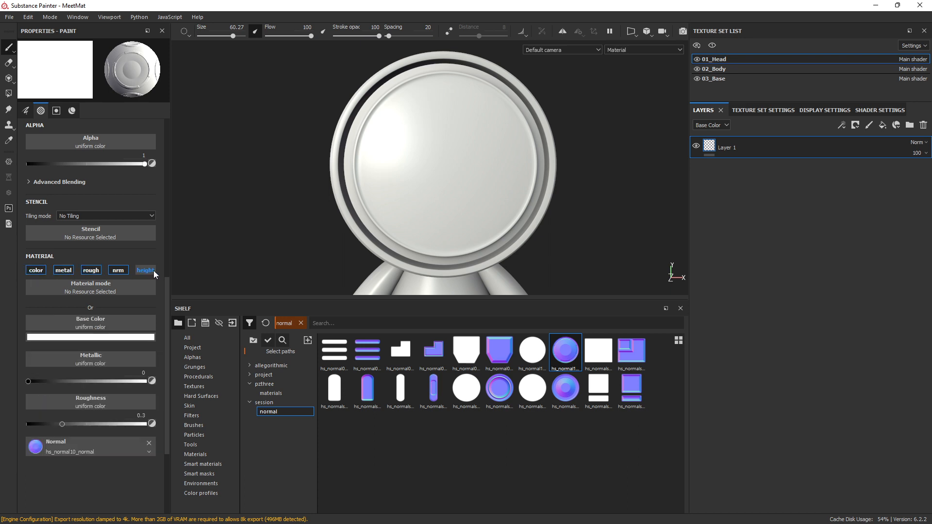
click(89, 337)
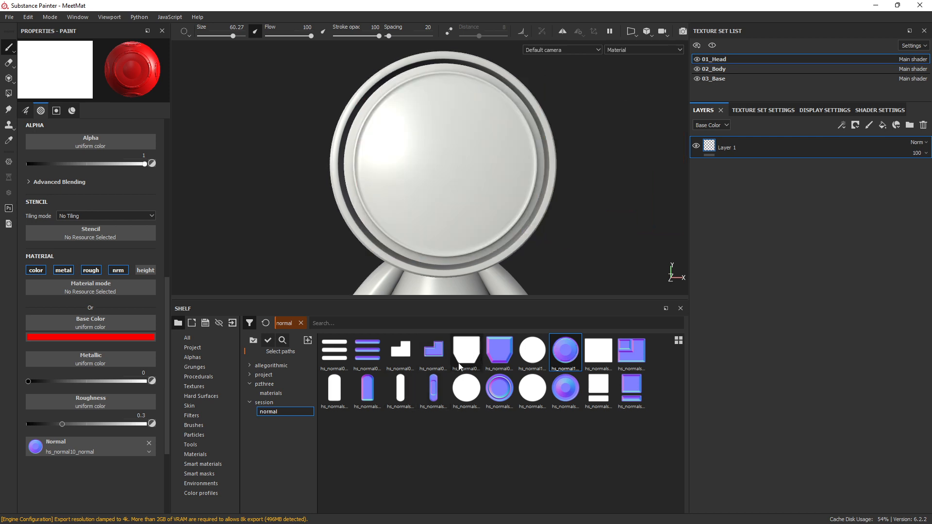
mouse_move(531, 360)
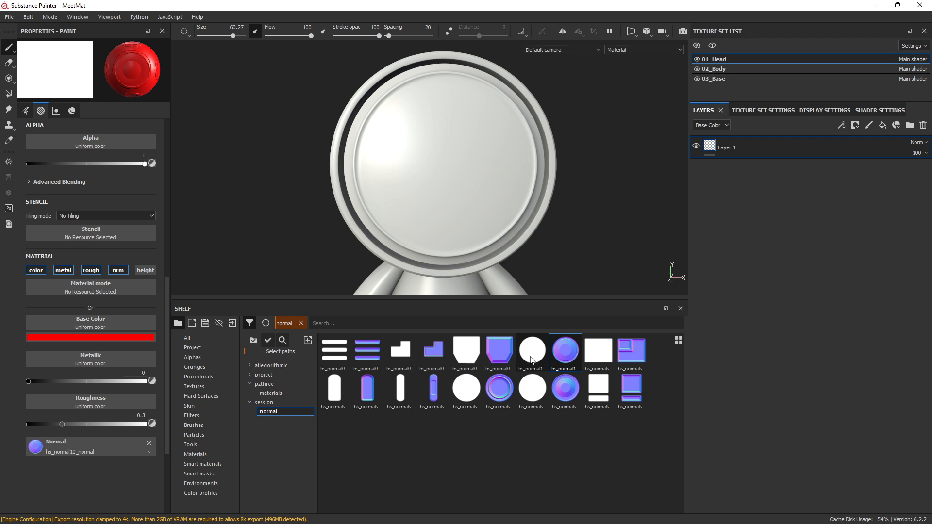
click(532, 351)
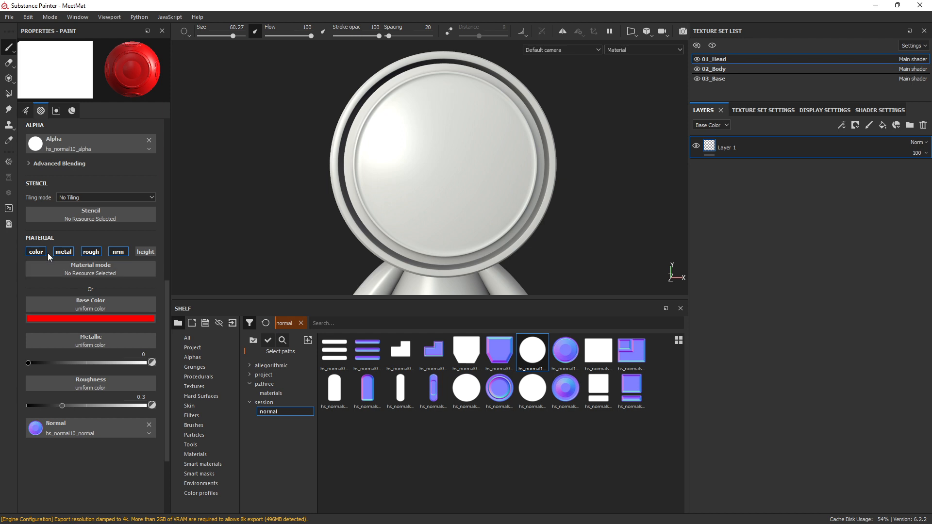
Switch the brush to the hs_normal01 normal map alone and stamp striped vents onto the head.
click(63, 251)
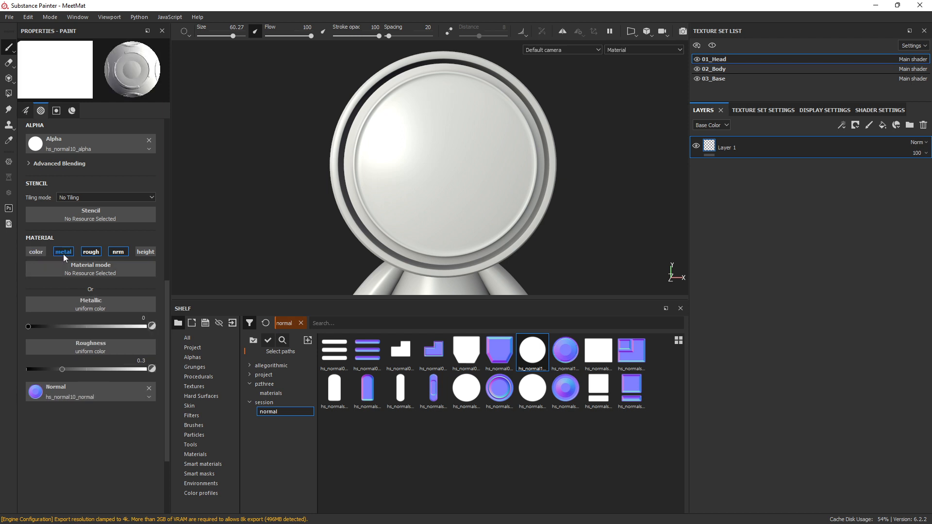
click(117, 251)
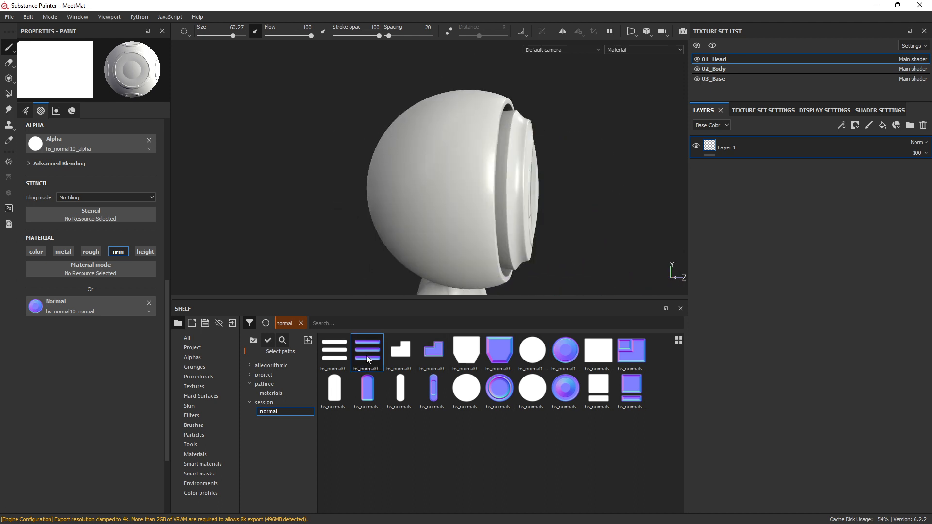
click(367, 350)
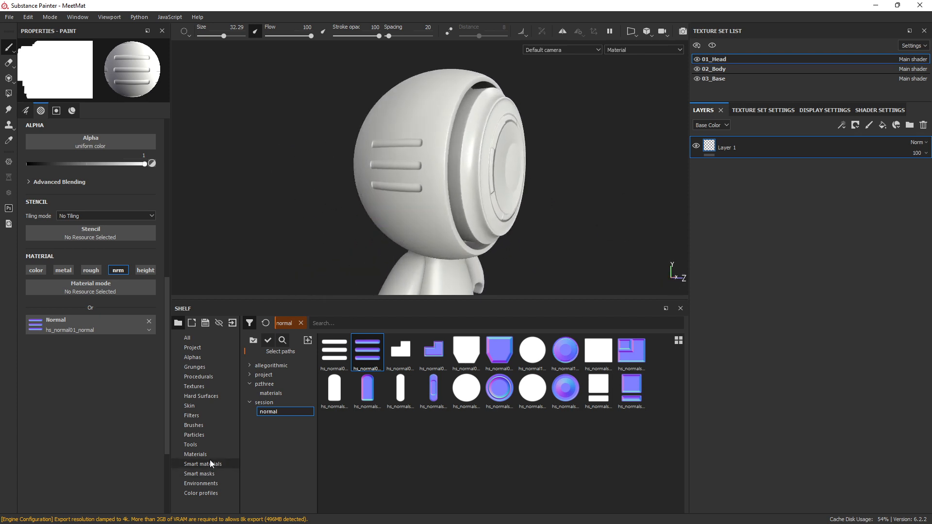
mouse_move(211, 469)
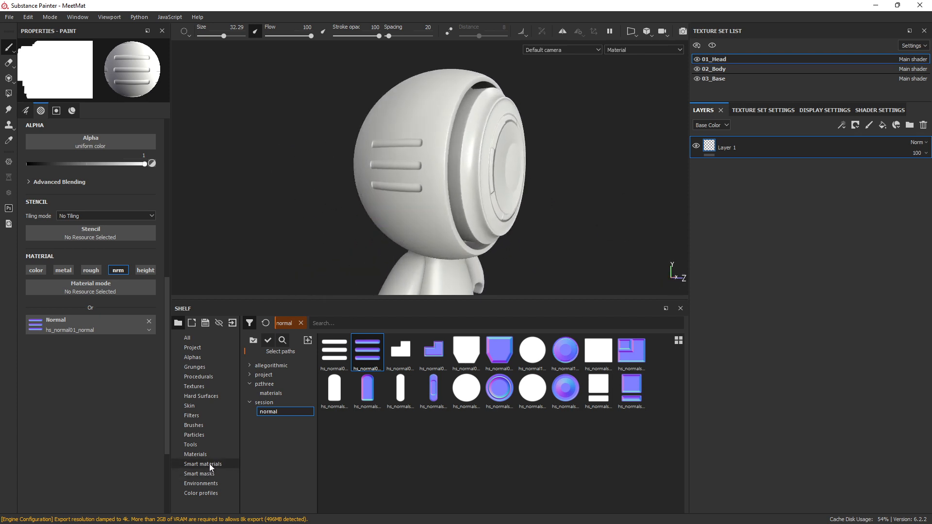
Apply the Machinery smart material from the shelf as a layer over the head.
click(203, 464)
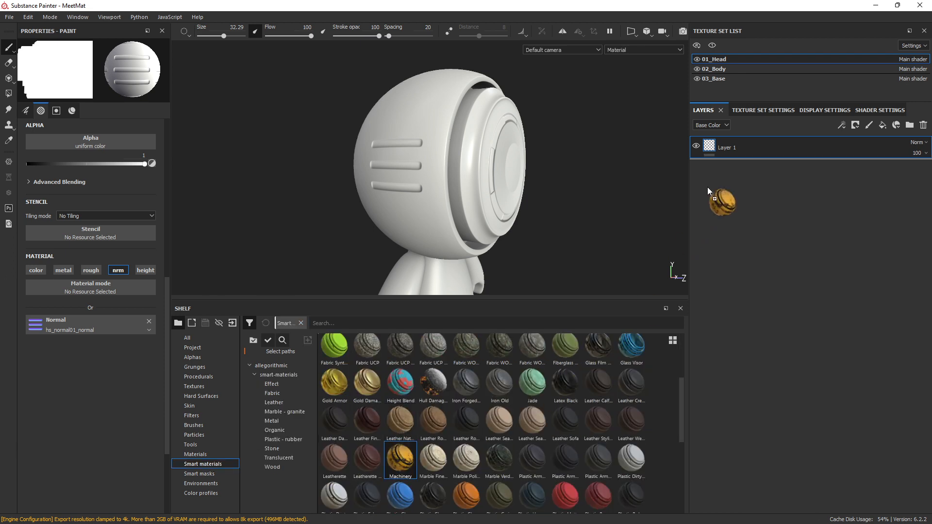
double_click(399, 459)
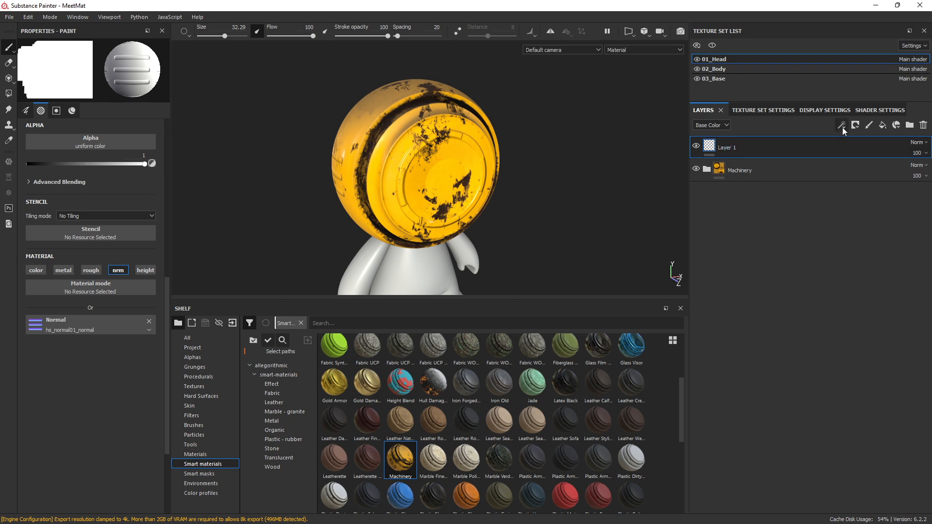
Add a MatFx Detail Edge Wear filter to Layer 1 and raise its wear level to 0.92.
click(841, 125)
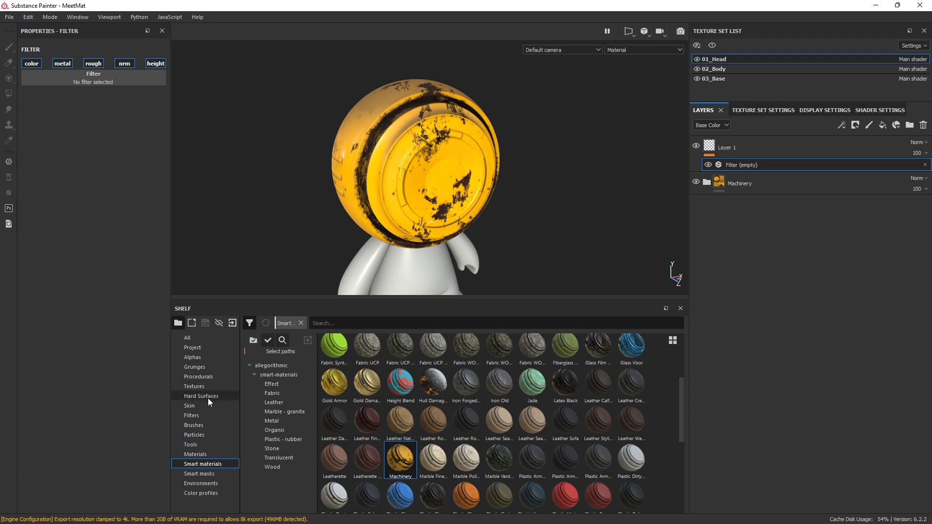
click(191, 414)
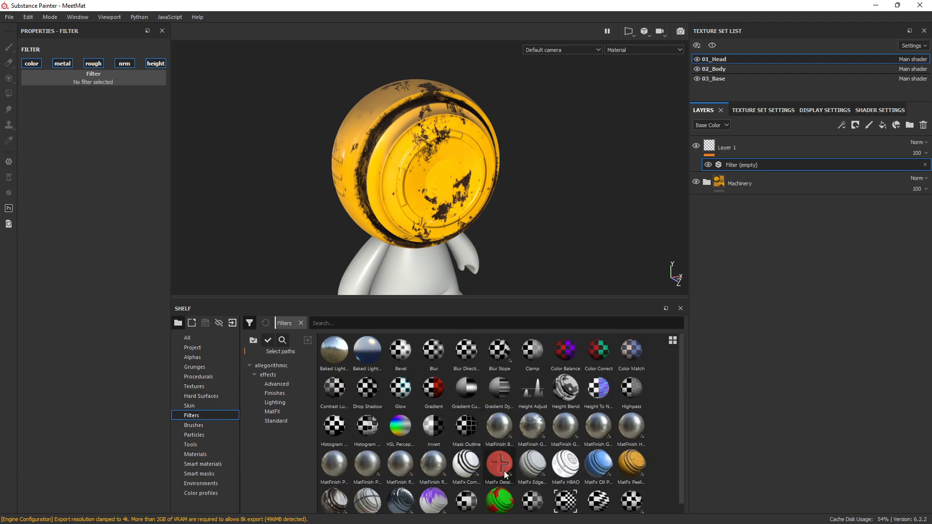
mouse_move(499, 465)
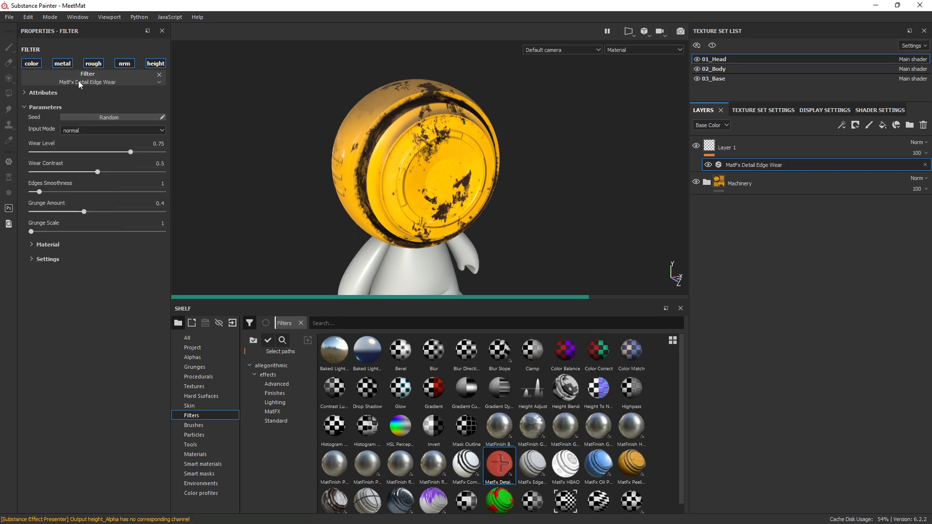
drag(417, 178, 492, 204)
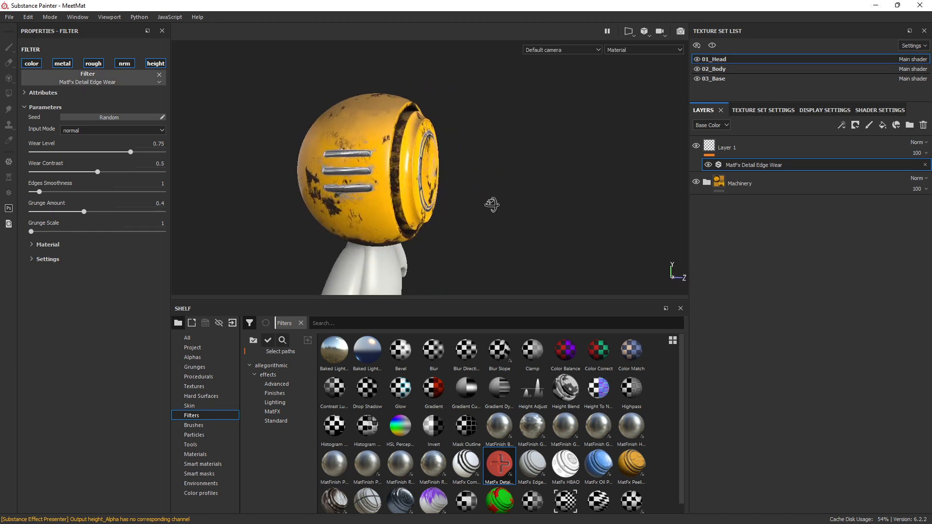
drag(130, 151, 154, 151)
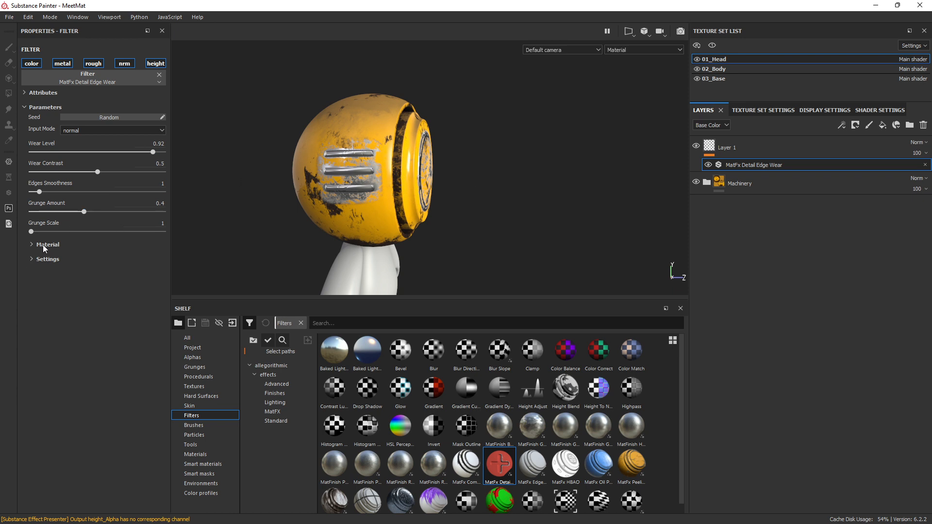
Give the wear material a dark brown base colour and keep its metallic near 0.97.
click(48, 244)
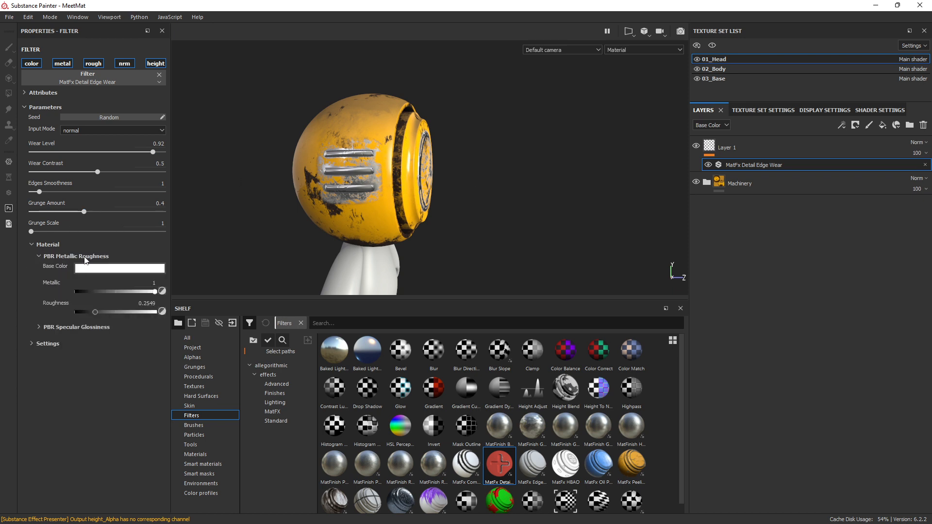
click(118, 268)
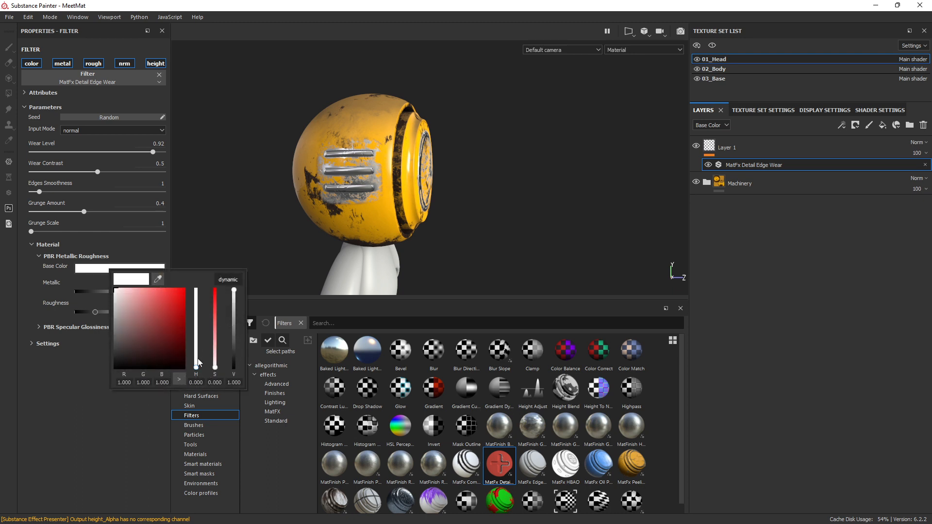
click(149, 345)
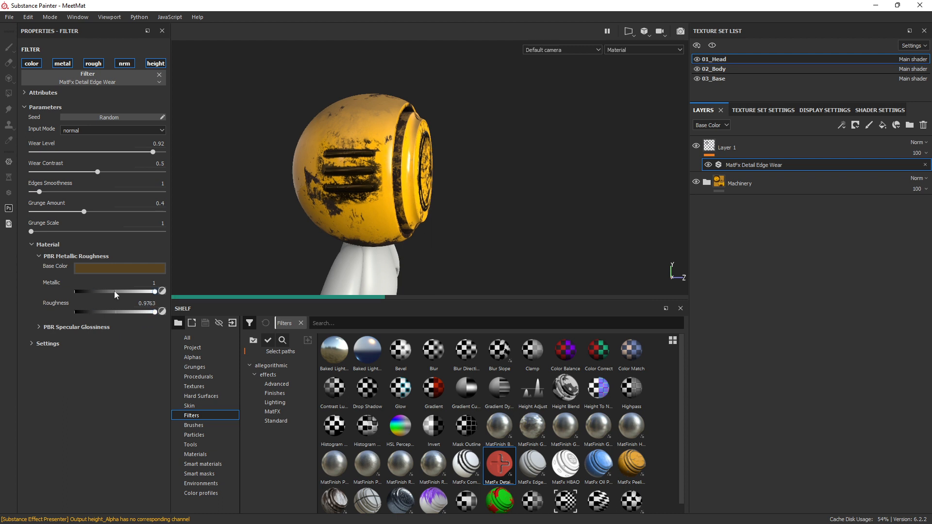
drag(152, 291, 110, 292)
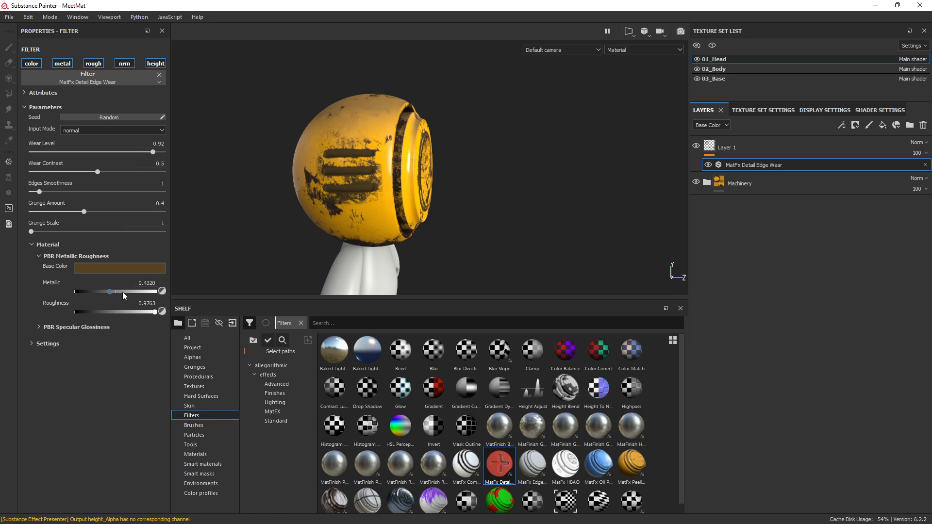
drag(109, 291, 80, 292)
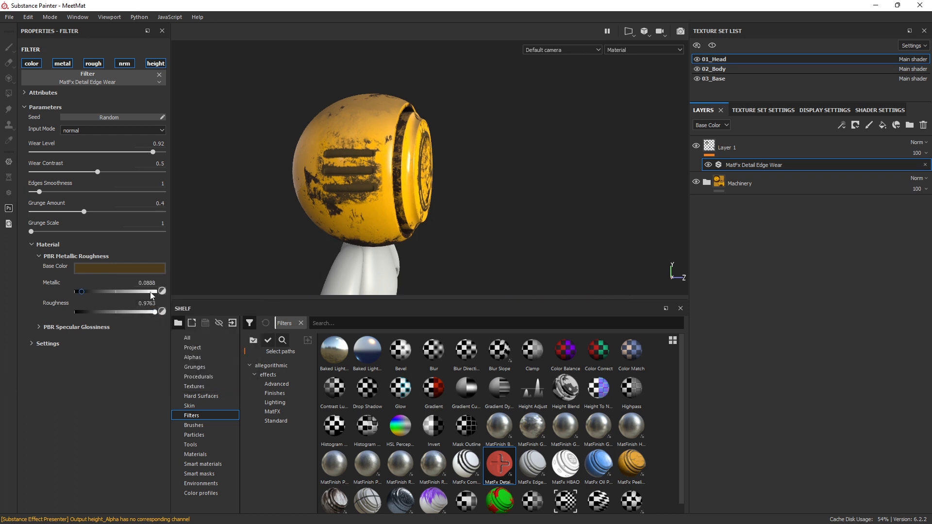
drag(81, 291, 151, 291)
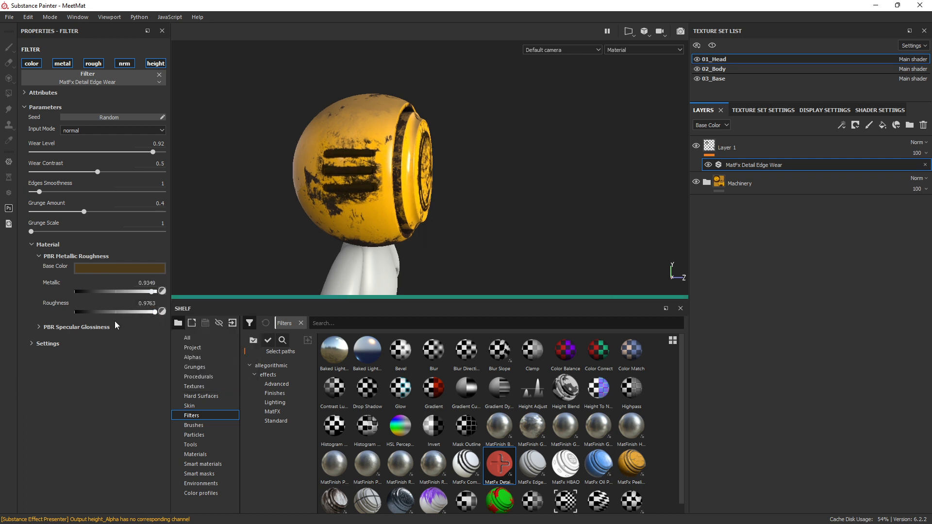
Lighten the wear colour to a golden brown in the filter's generator settings.
click(46, 343)
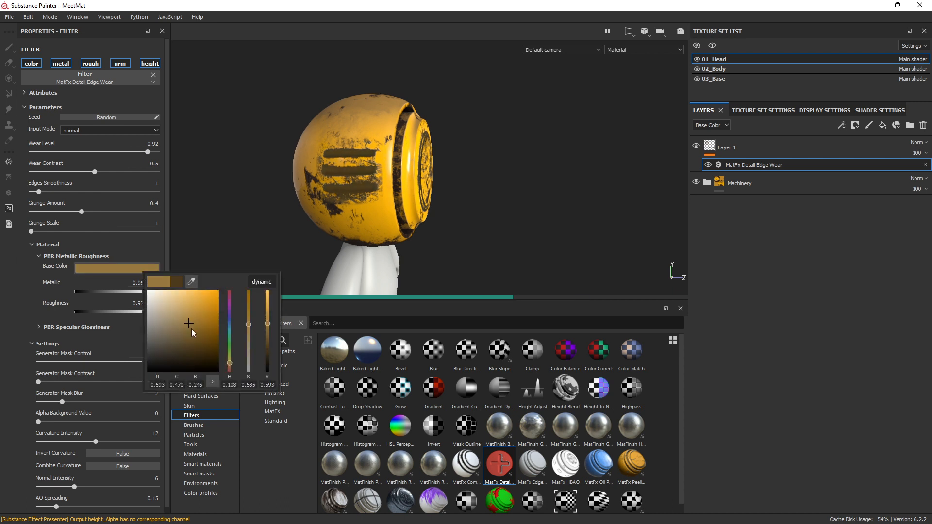
drag(191, 332, 192, 329)
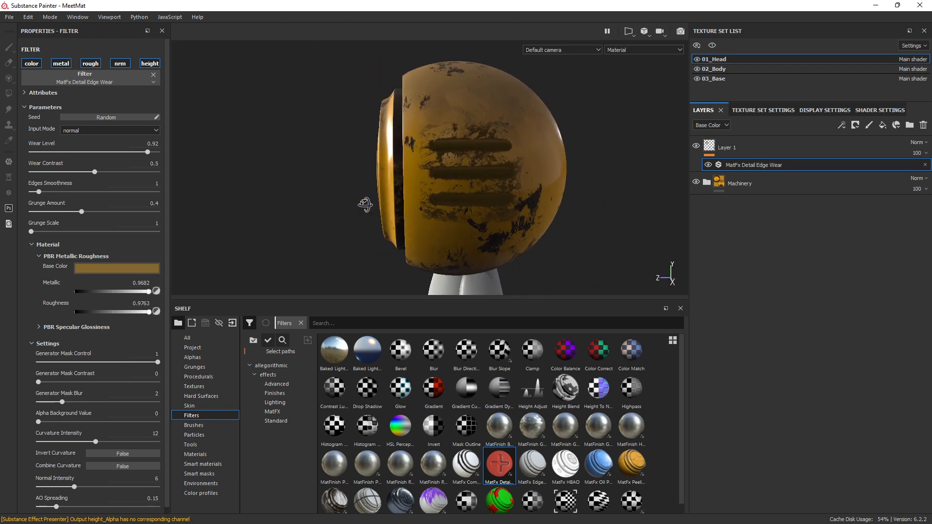
drag(366, 203, 392, 210)
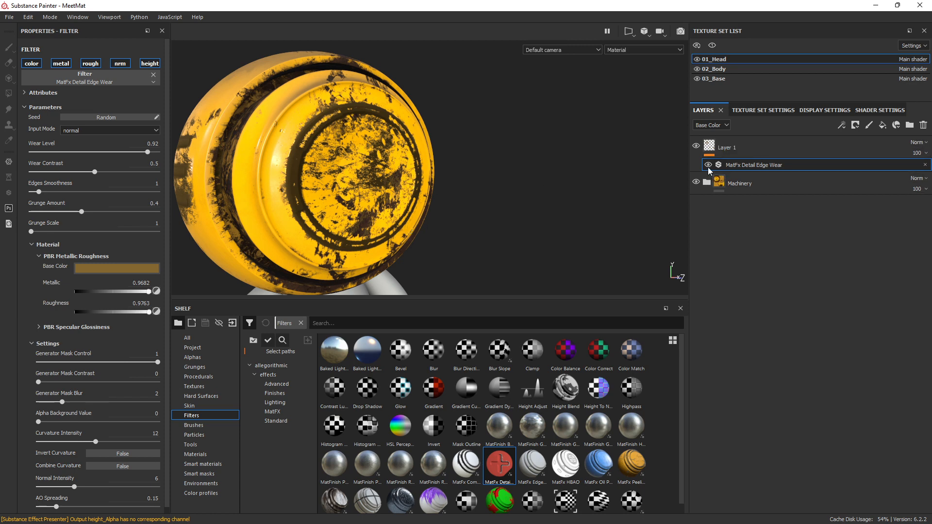
Dial the edge wear down to wear level 0.02, contrast 0.2 and grunge amount 0.11.
click(696, 165)
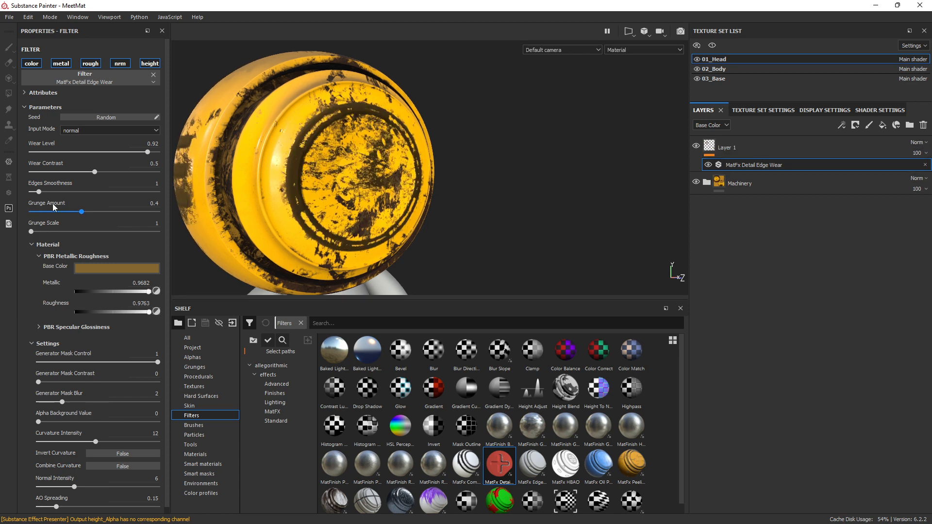
drag(76, 211, 48, 212)
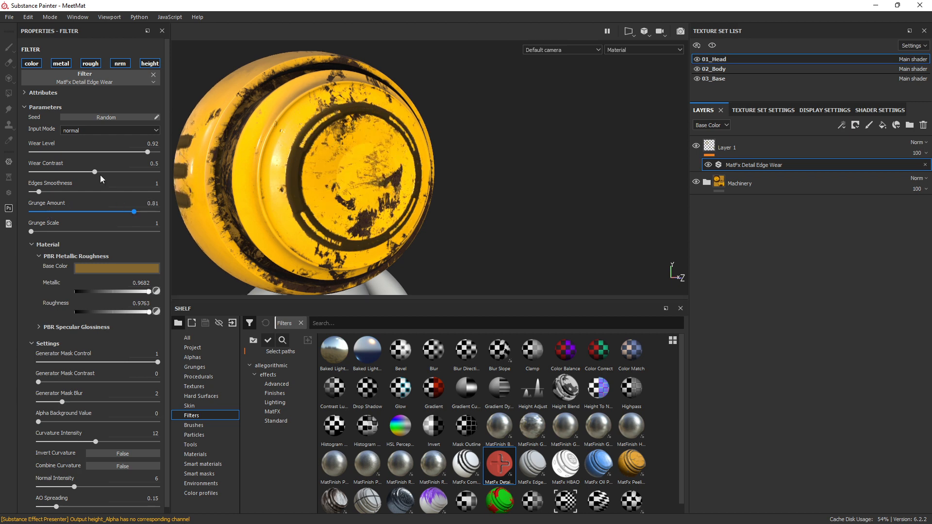
drag(95, 172, 55, 172)
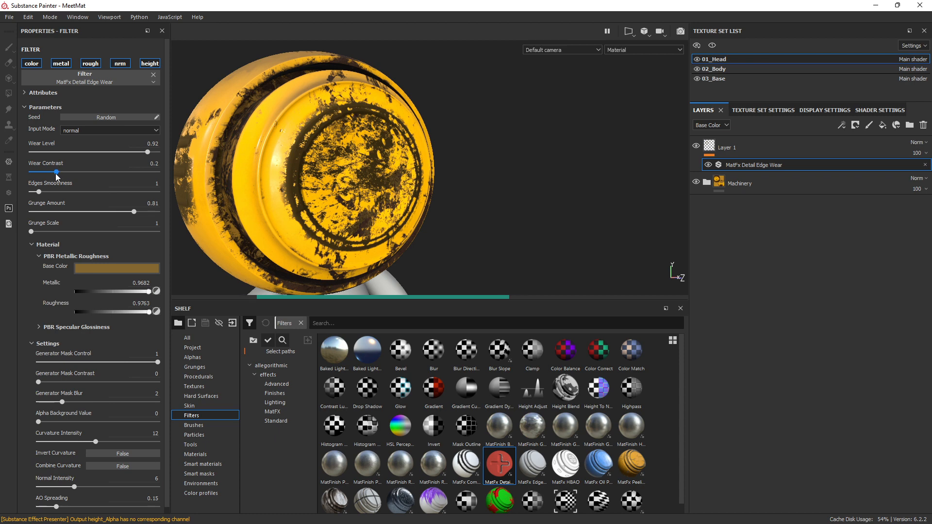
drag(156, 153, 114, 153)
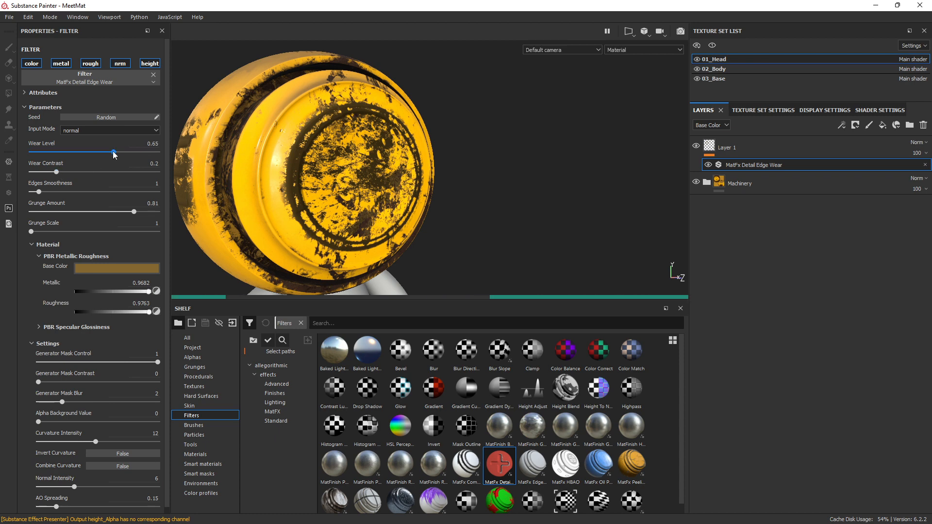
drag(114, 152, 109, 153)
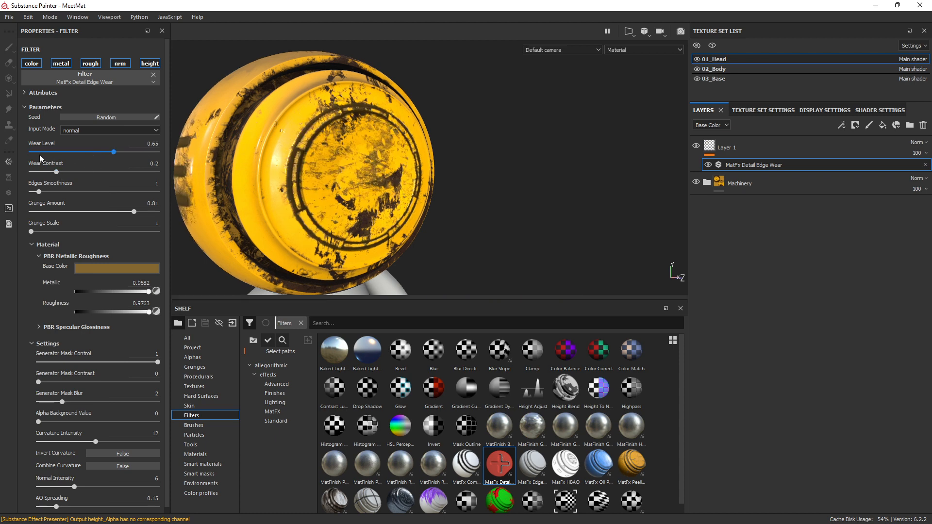
drag(107, 153, 39, 152)
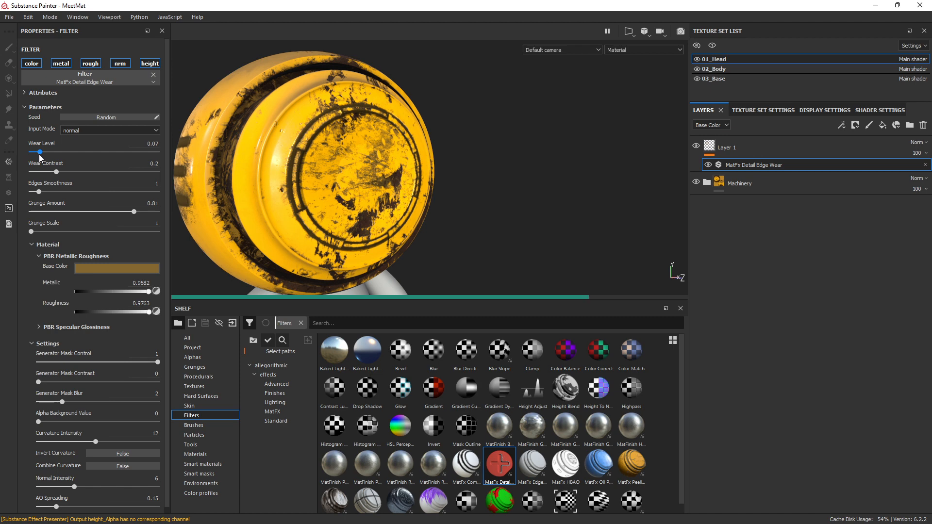
drag(41, 152, 33, 152)
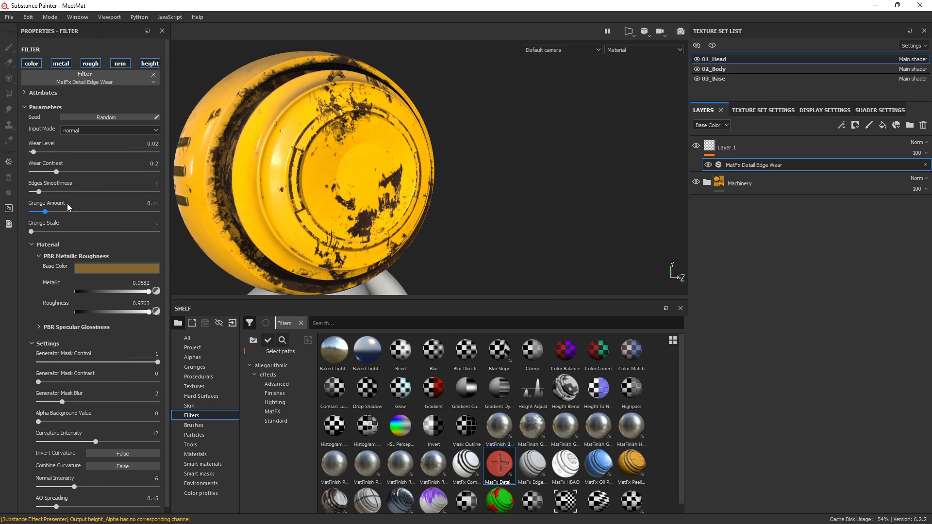
drag(356, 179, 512, 207)
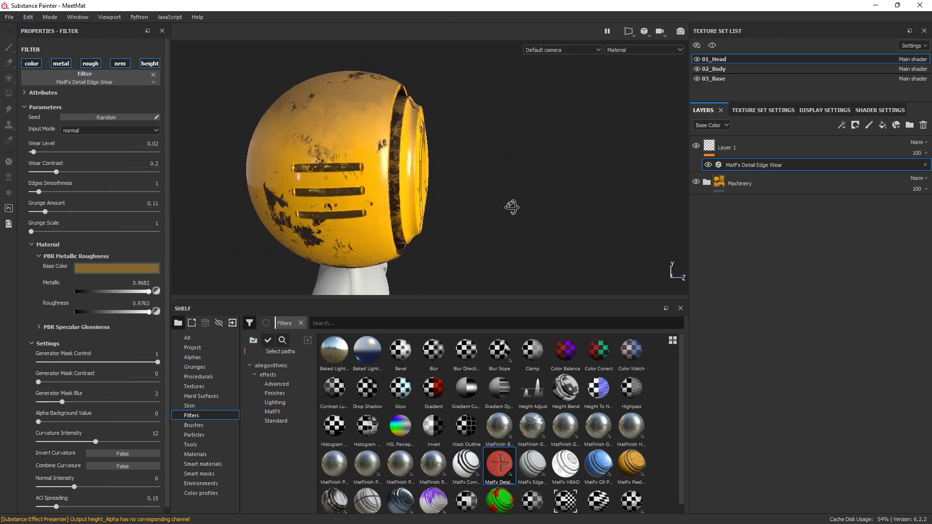